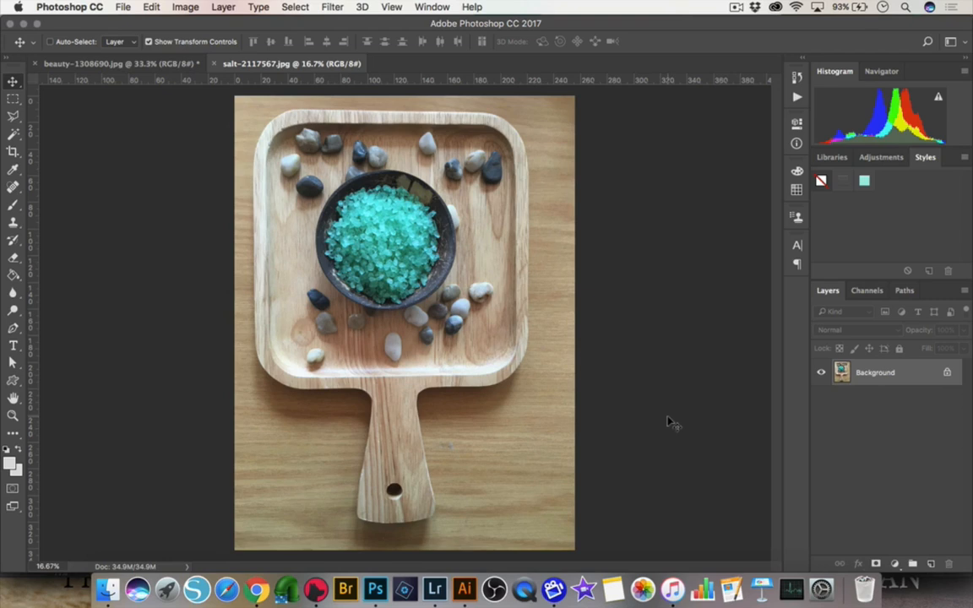
mouse_move(885, 385)
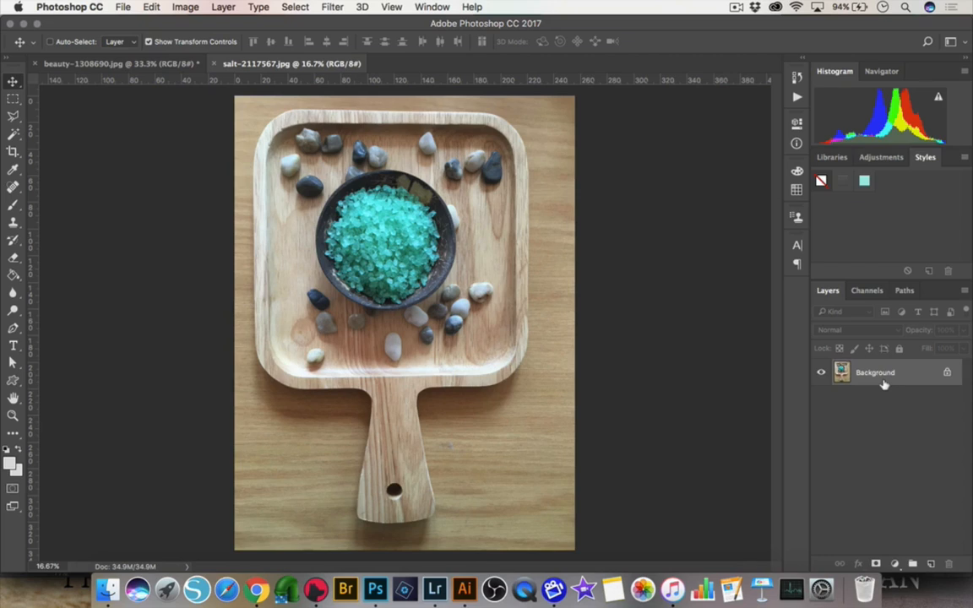
mouse_move(905, 533)
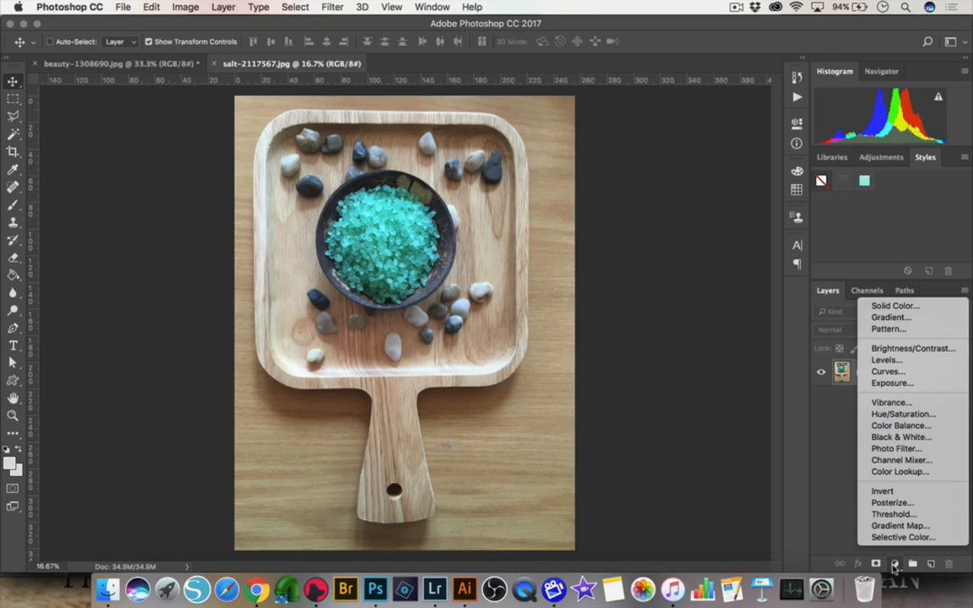
mouse_move(746, 263)
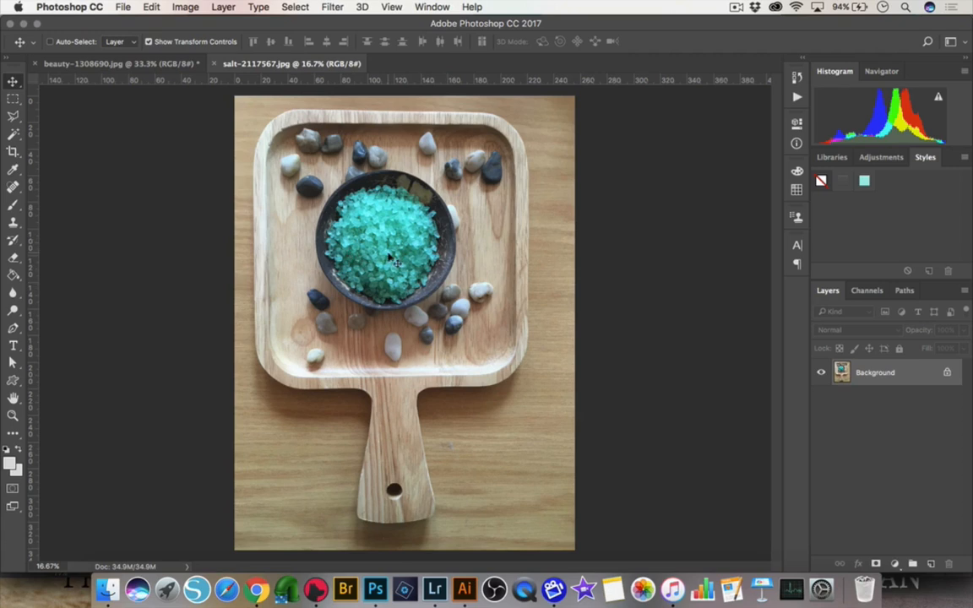
mouse_move(357, 243)
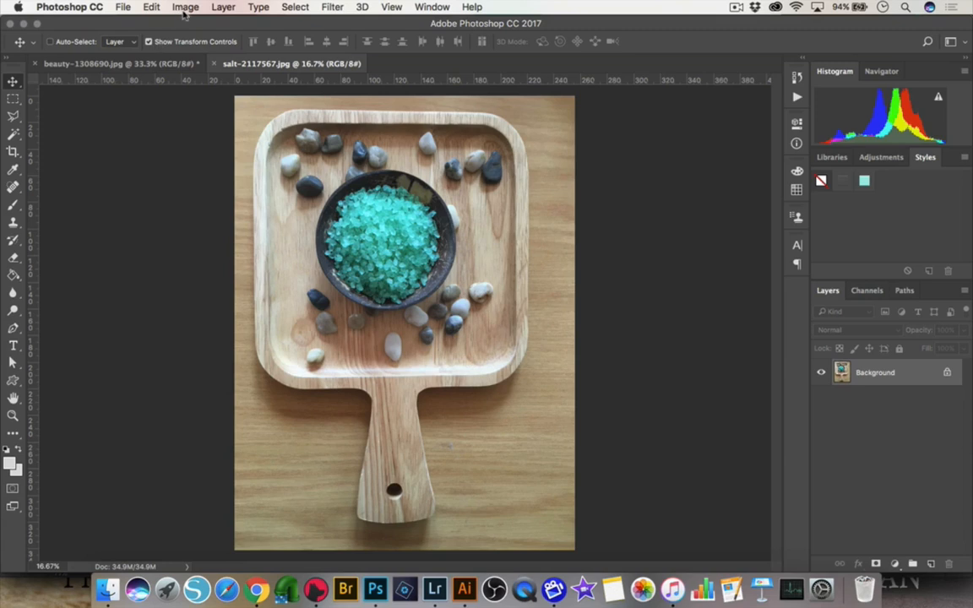
- Bring up the Hue/Saturation adjustment from Image > Adjustments on the bath salts photo
left_click(186, 7)
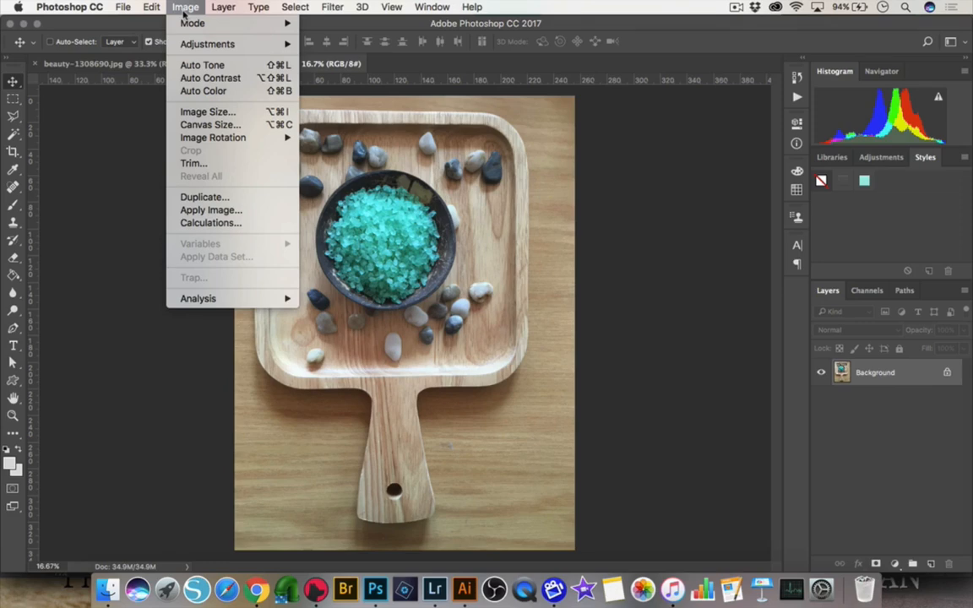
mouse_move(206, 44)
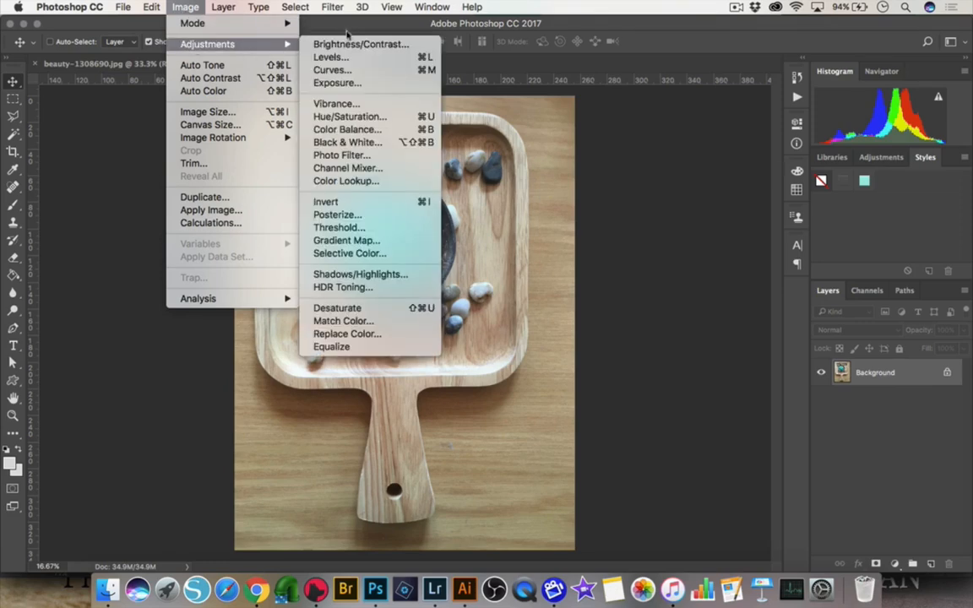
left_click(348, 117)
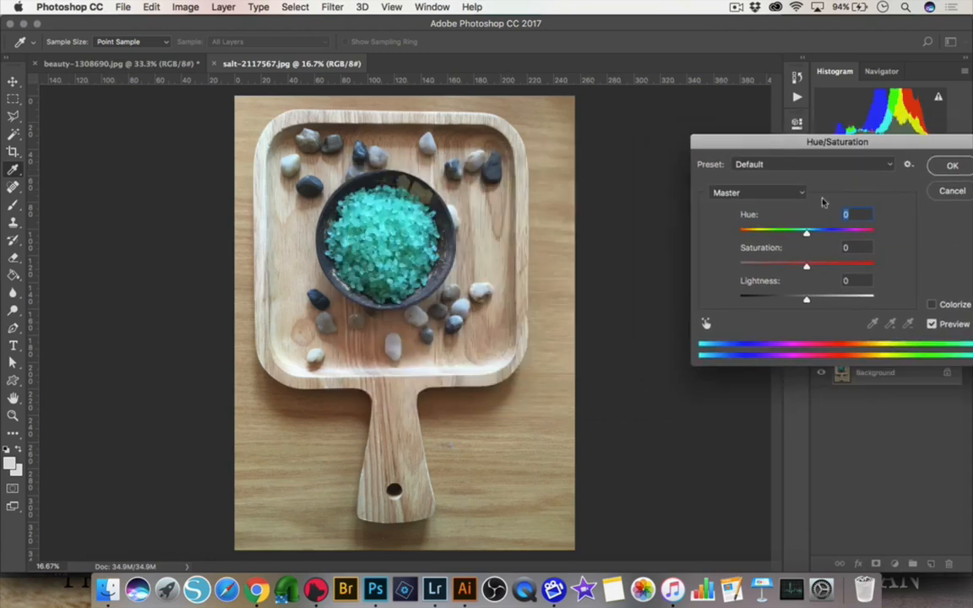
- Target Cyans and sweep the hue through yellow, orange and pink, settling near teal at +4
left_click(757, 193)
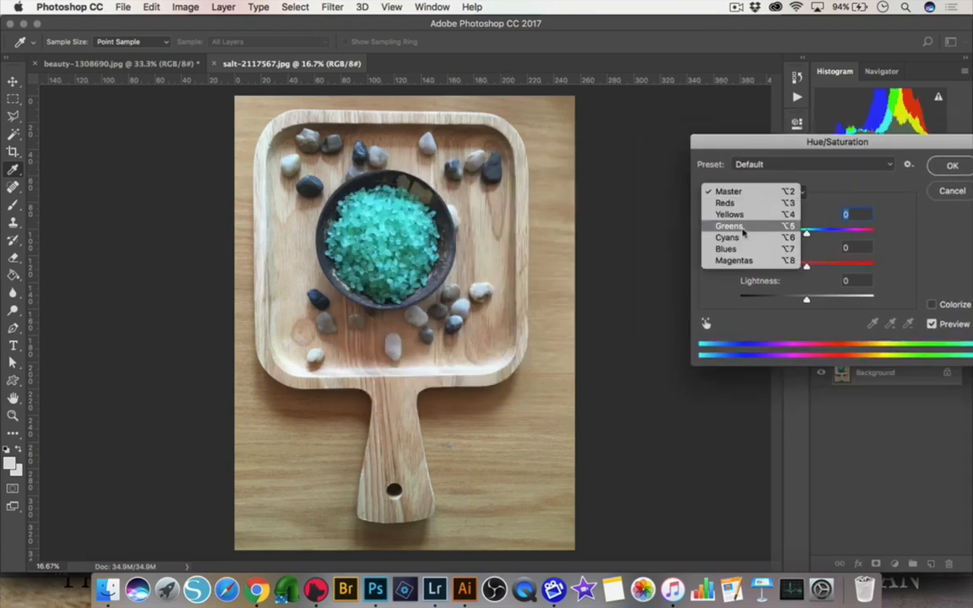
left_click(728, 236)
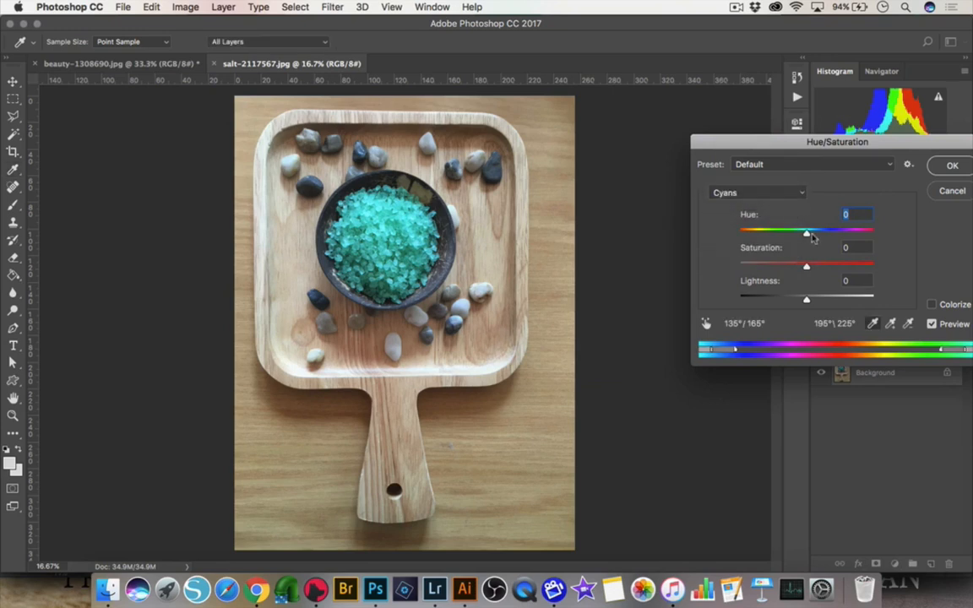
left_click_drag(807, 233, 759, 233)
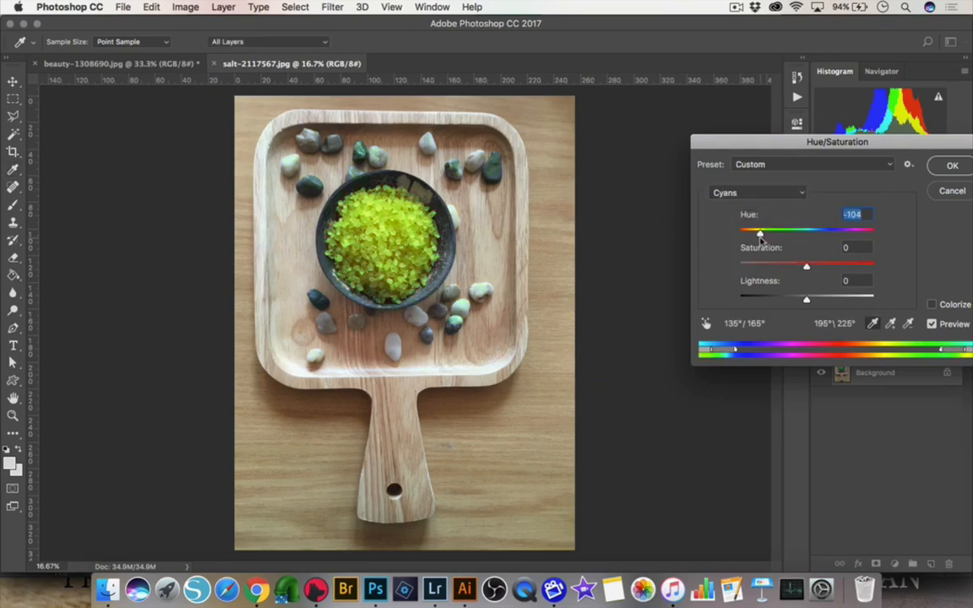
left_click_drag(758, 233, 746, 233)
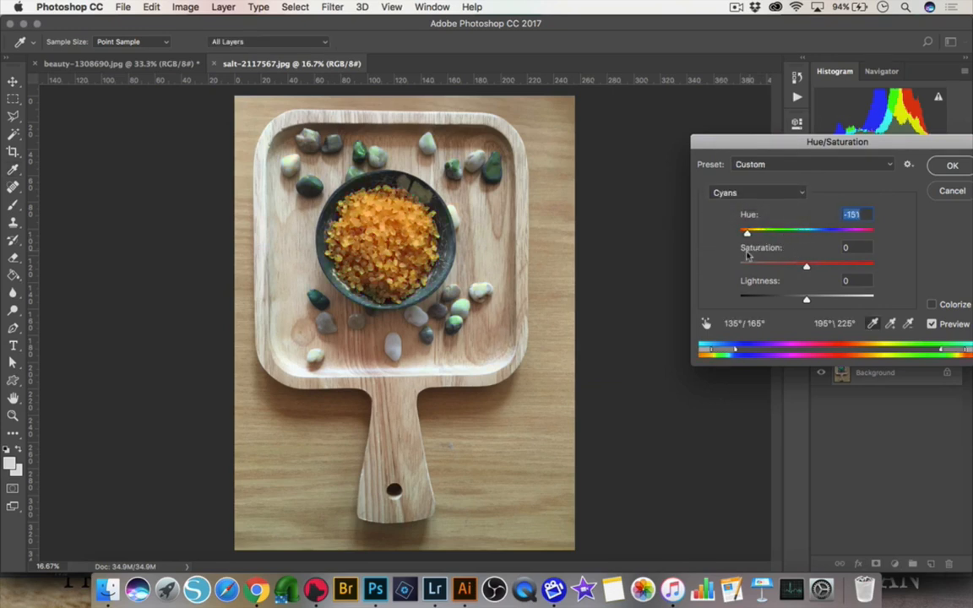
left_click_drag(746, 230, 778, 230)
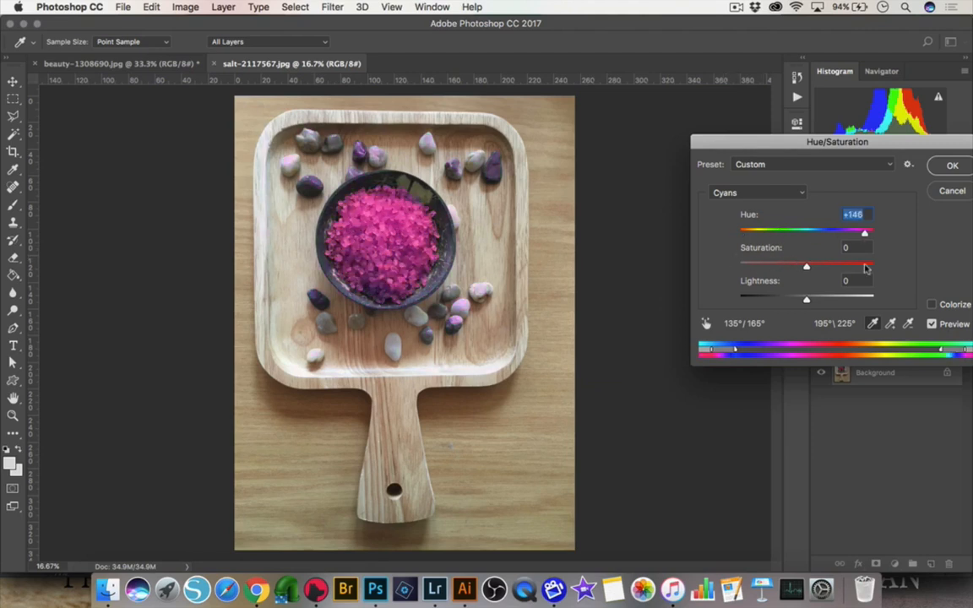
left_click_drag(865, 230, 813, 229)
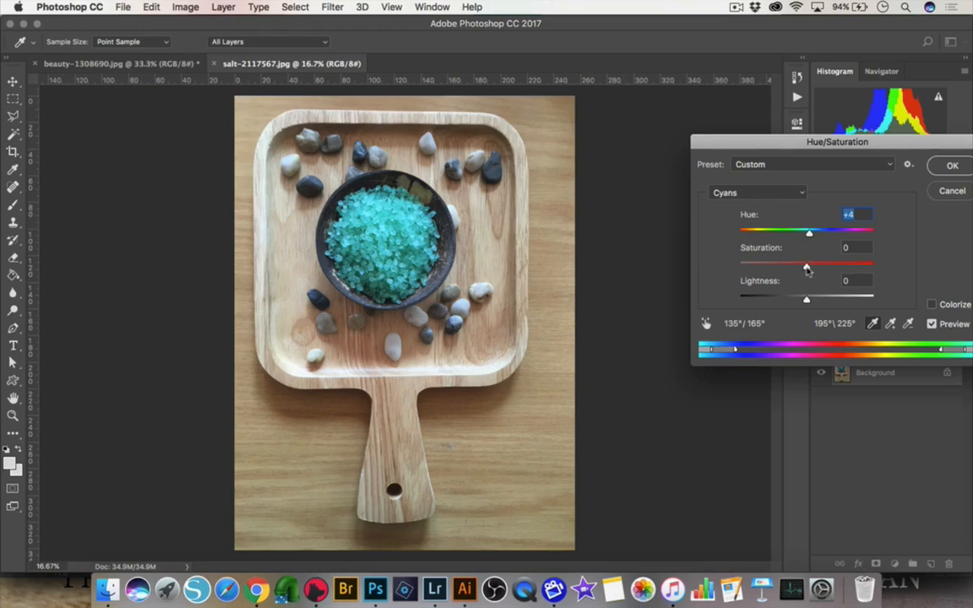
- Set cyan saturation to -58 and lightness to +12, then commit the adjustment
left_click_drag(806, 264, 828, 264)
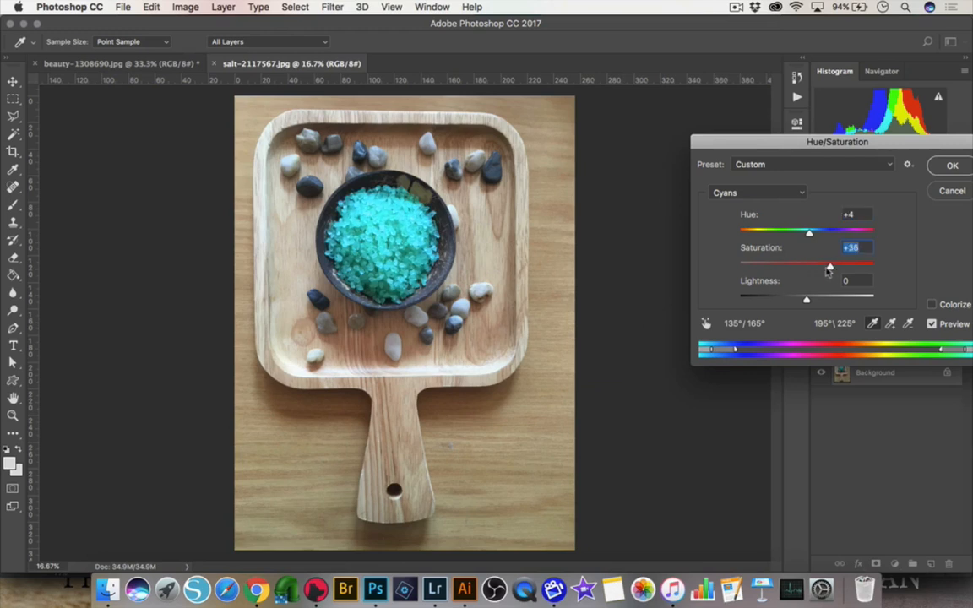
left_click_drag(828, 263, 787, 263)
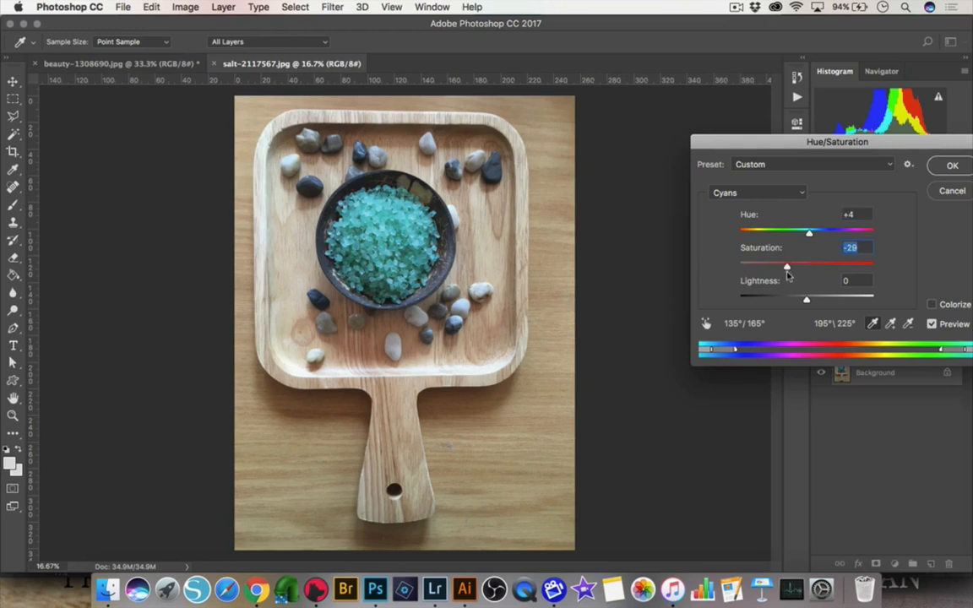
left_click_drag(787, 267, 770, 267)
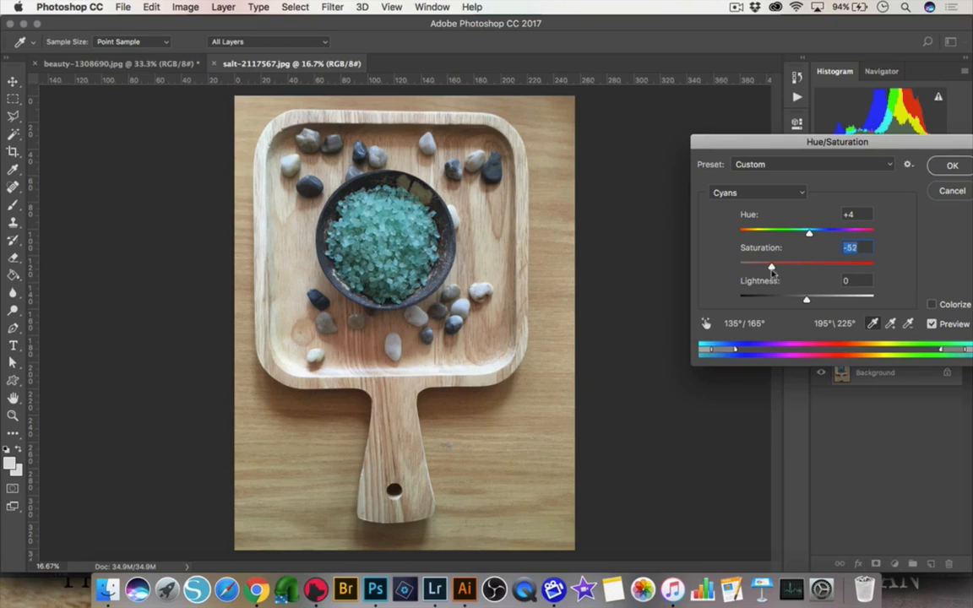
left_click_drag(770, 264, 767, 264)
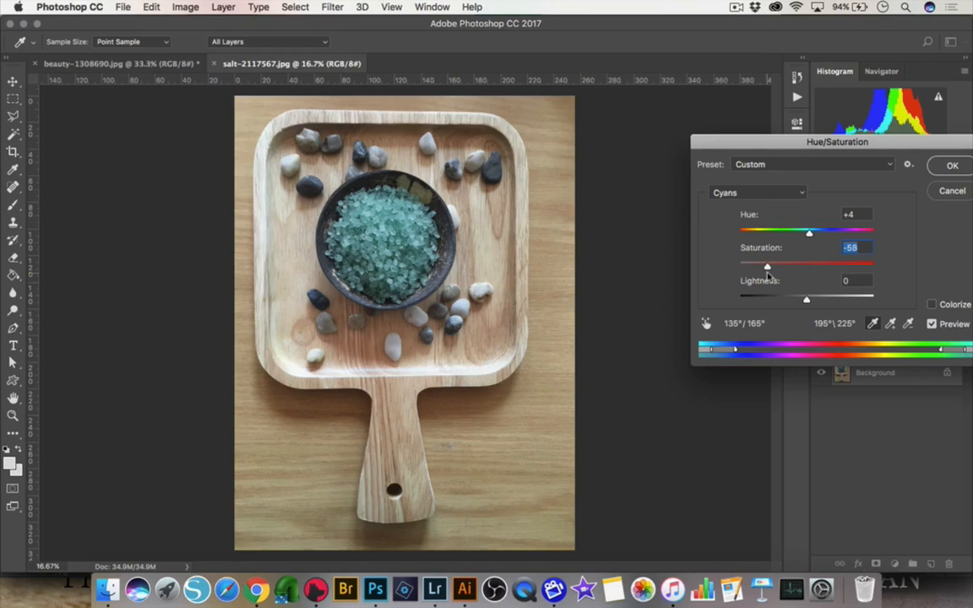
left_click_drag(807, 297, 825, 297)
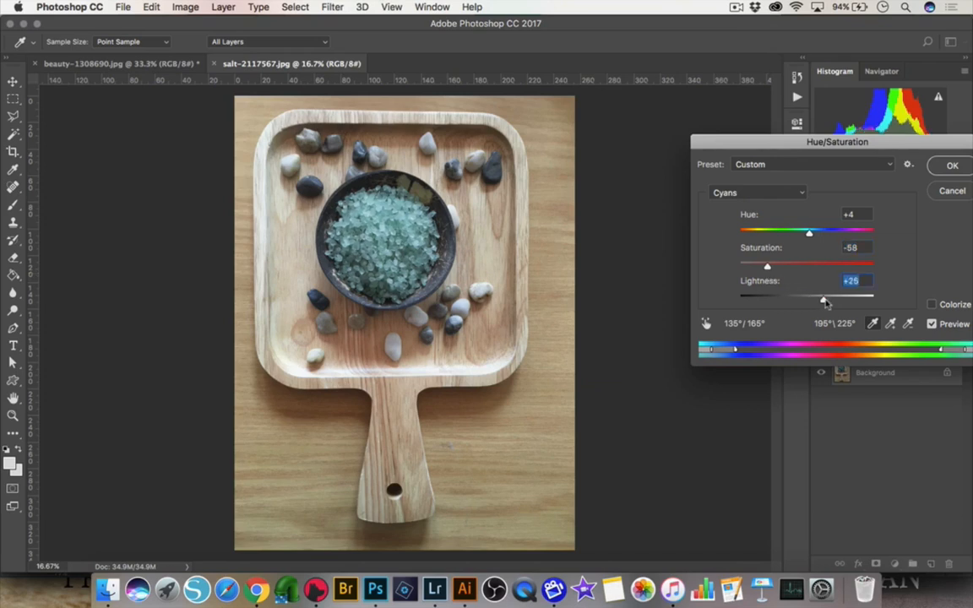
left_click_drag(826, 297, 781, 297)
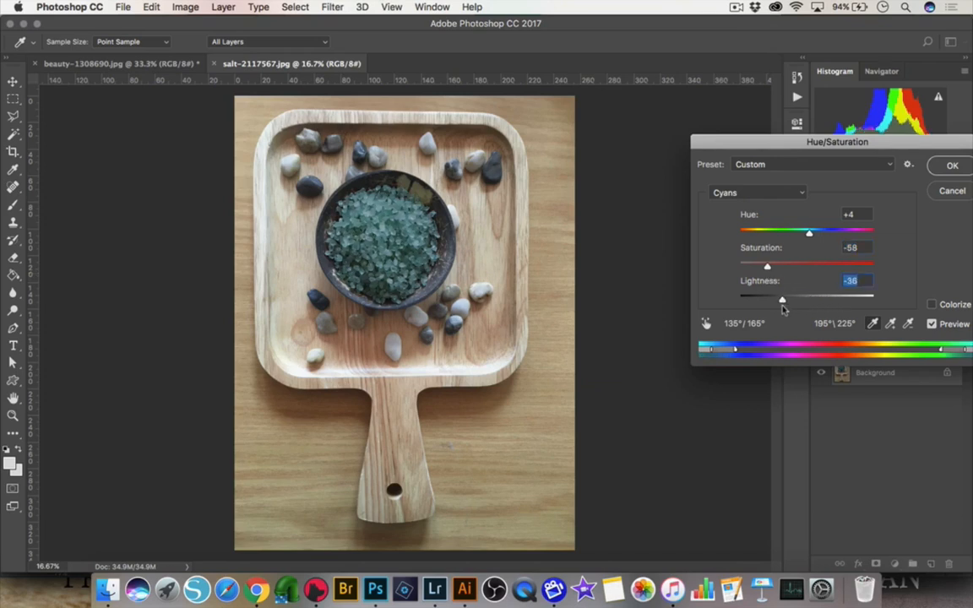
left_click_drag(780, 299, 814, 299)
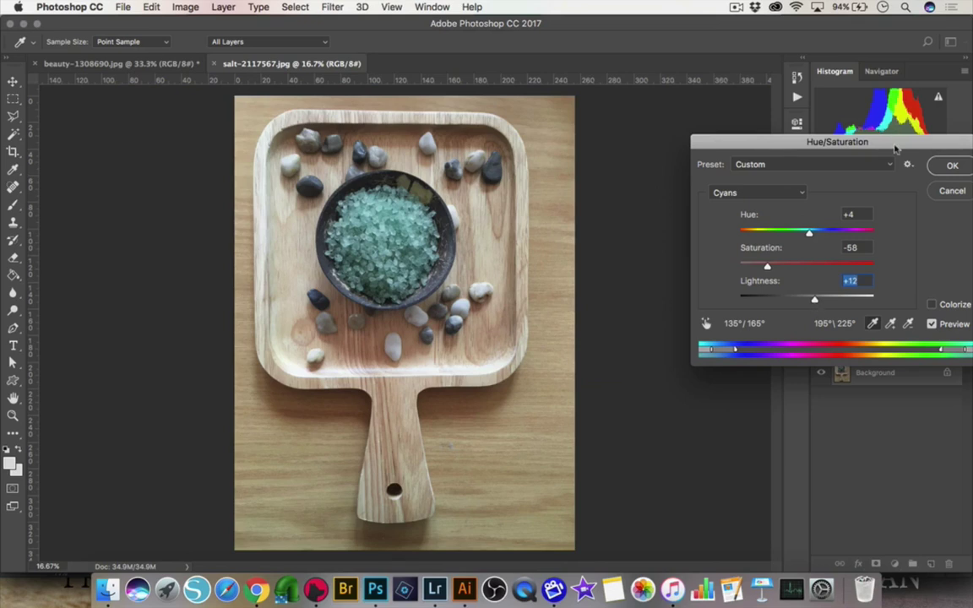
left_click_drag(836, 142, 694, 148)
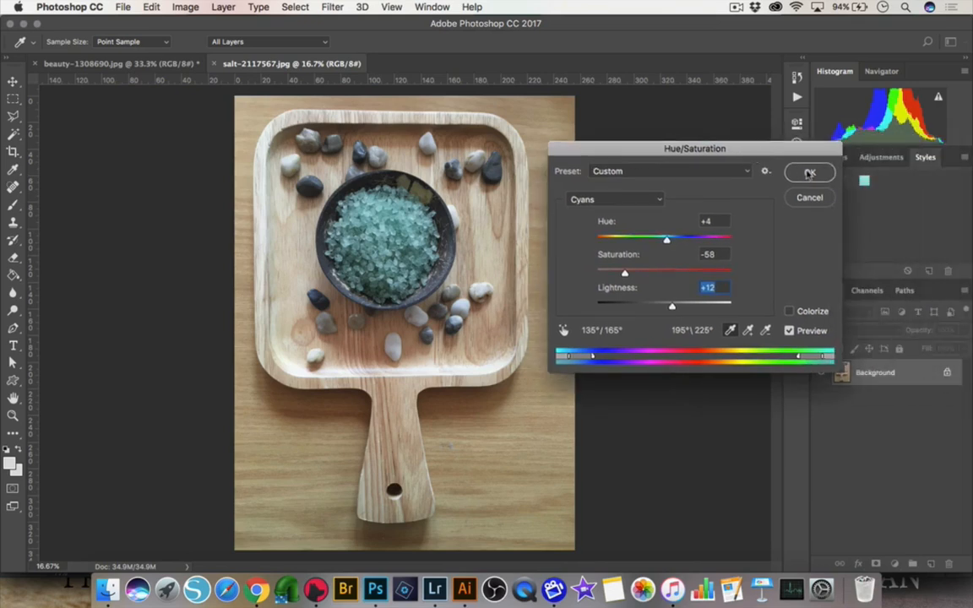
left_click(807, 172)
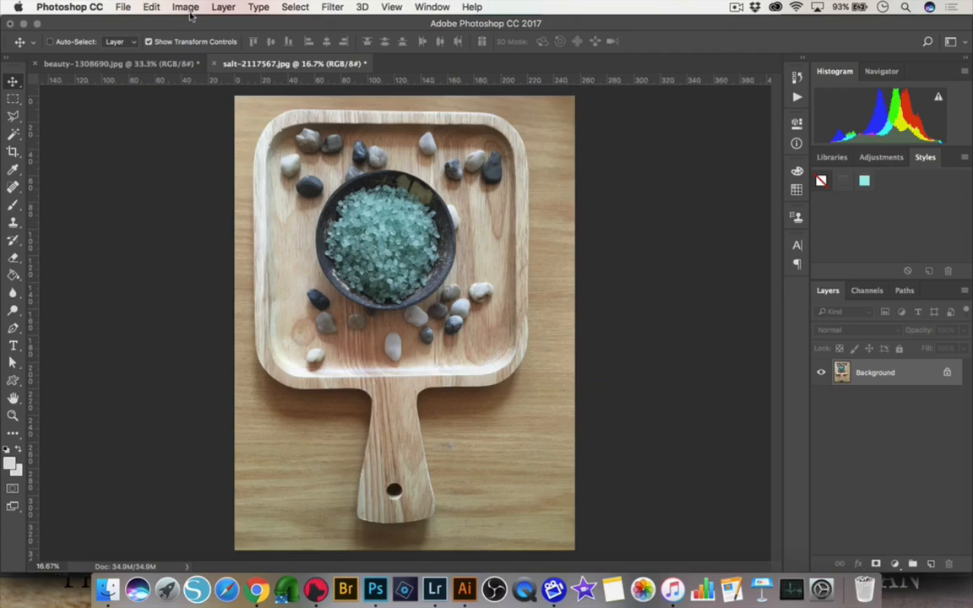
- Apply a Levels adjustment with midtones raised to 1.30 directly to the photo
left_click(184, 7)
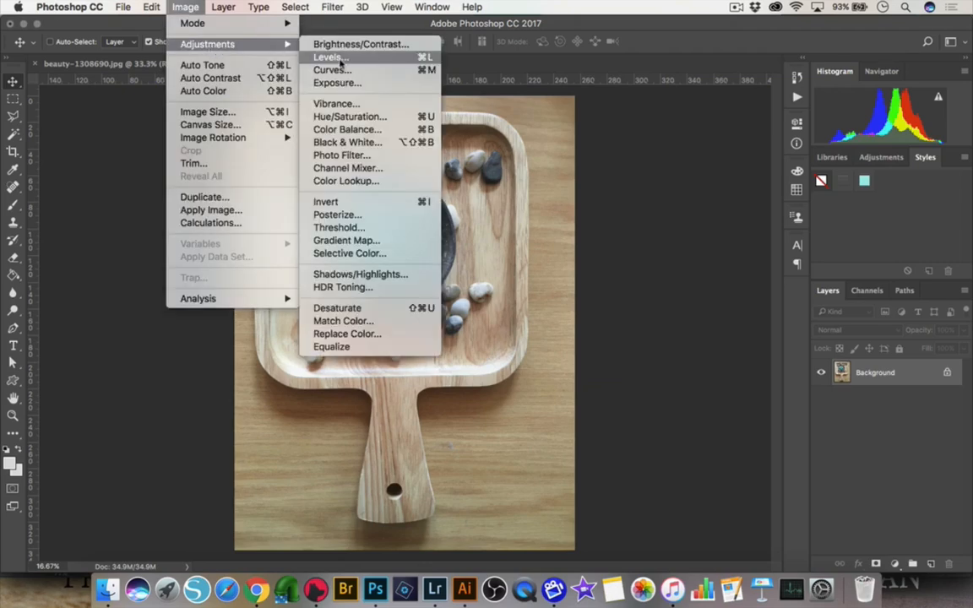
left_click(324, 54)
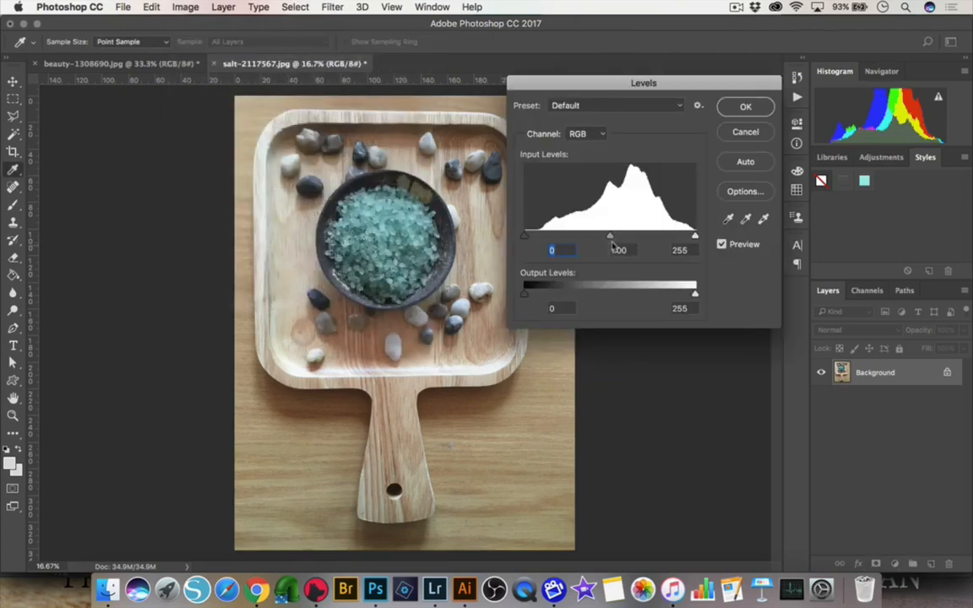
left_click_drag(611, 235, 589, 235)
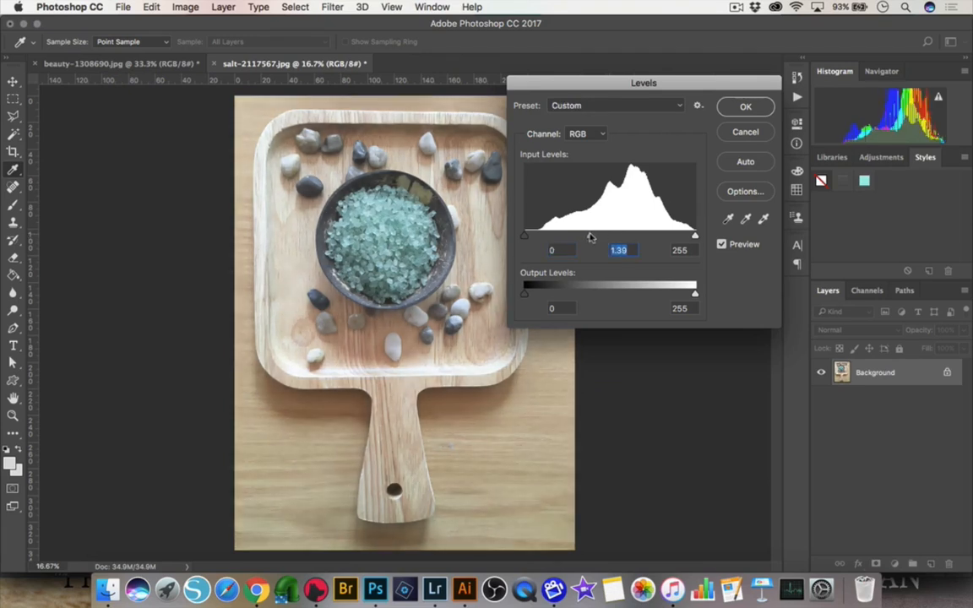
left_click(745, 106)
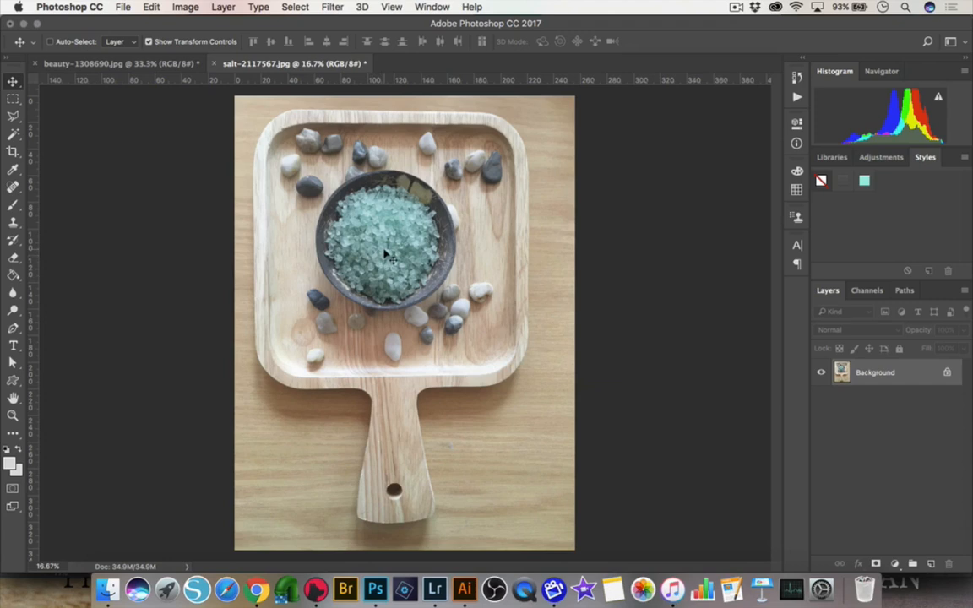
mouse_move(378, 221)
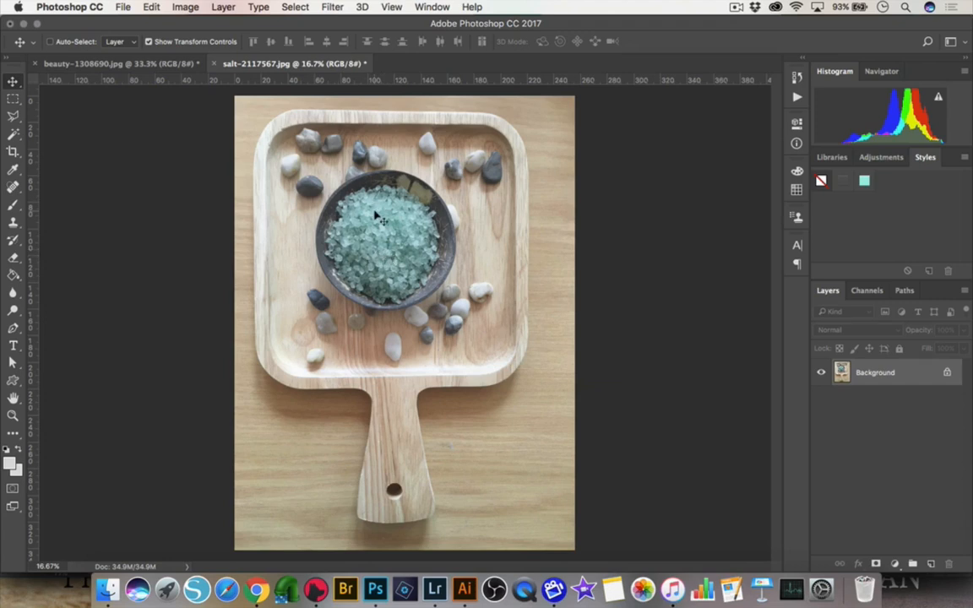
mouse_move(889, 520)
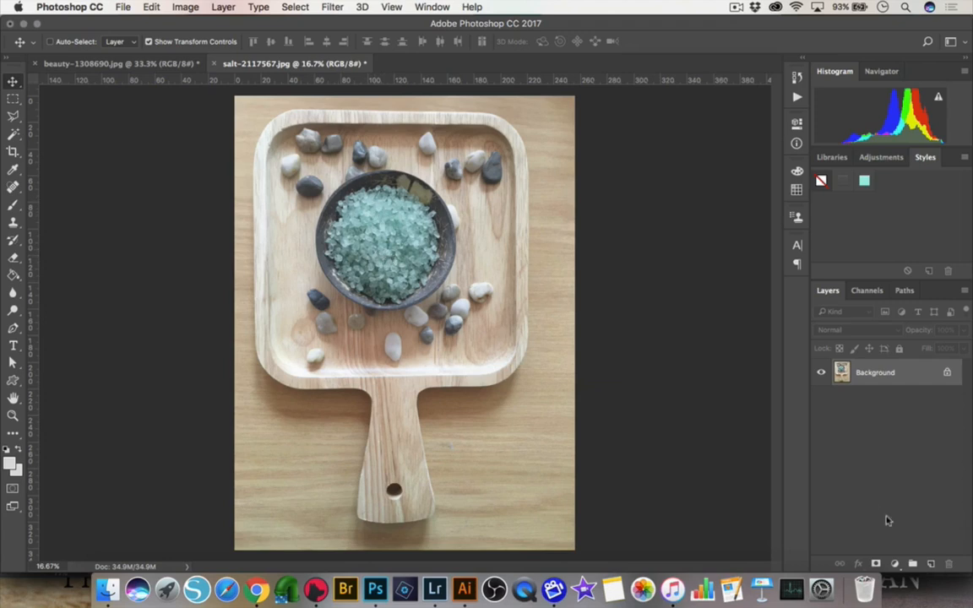
mouse_move(929, 375)
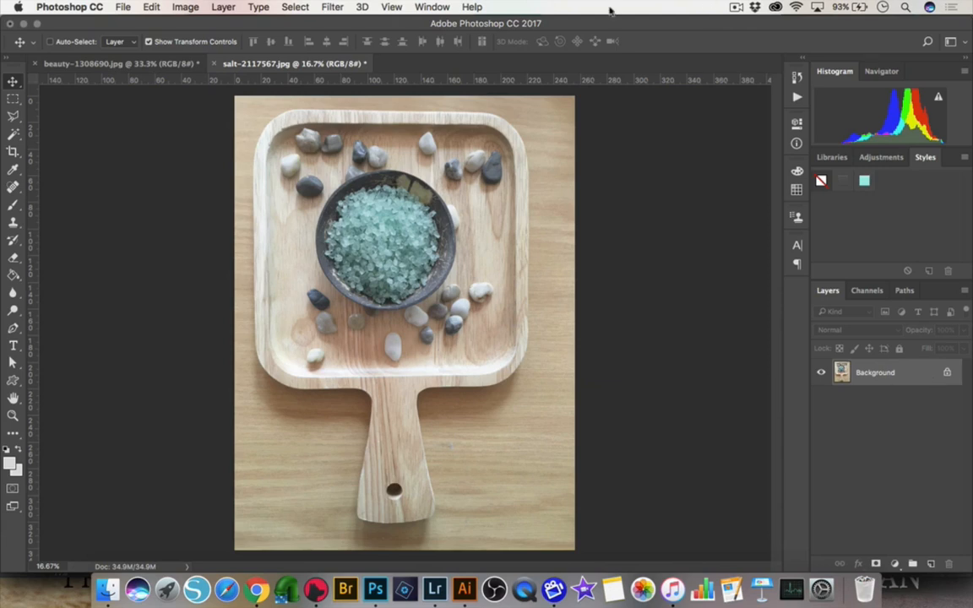
- Show the History panel listing Open, Hue/Saturation and Levels
left_click(432, 7)
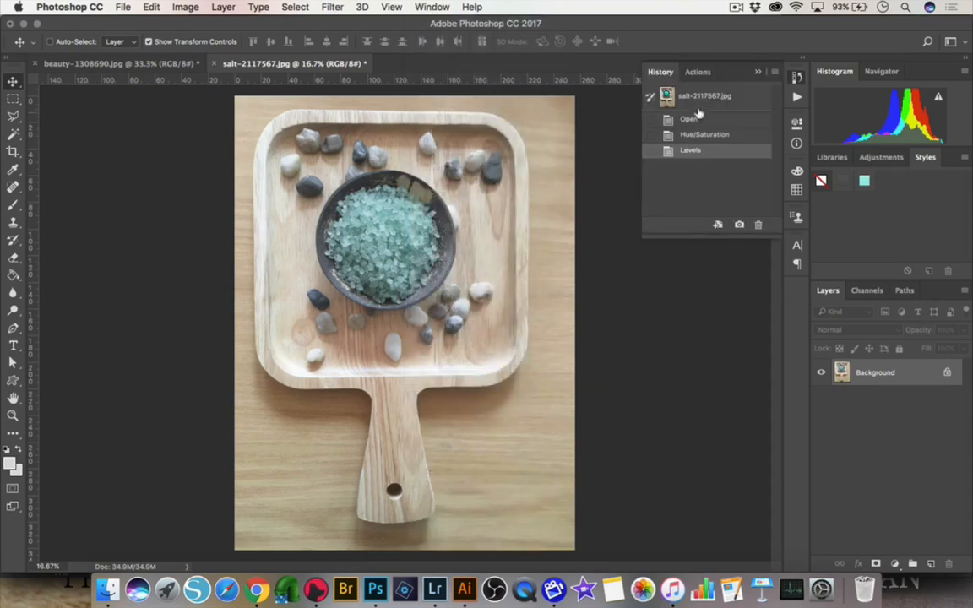
- Step back past Levels, revert to the original snapshot and close the History panel
left_click(704, 135)
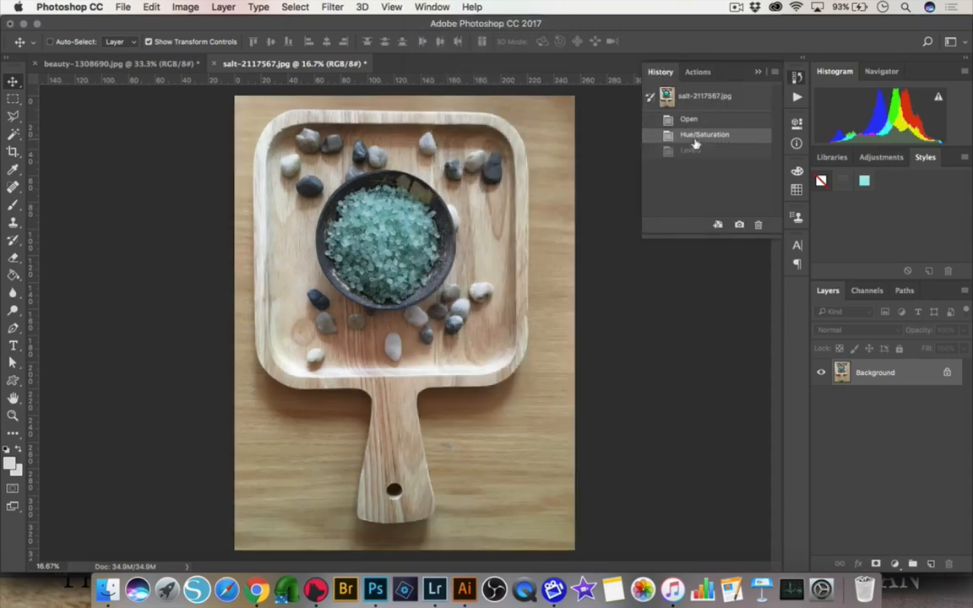
left_click(704, 135)
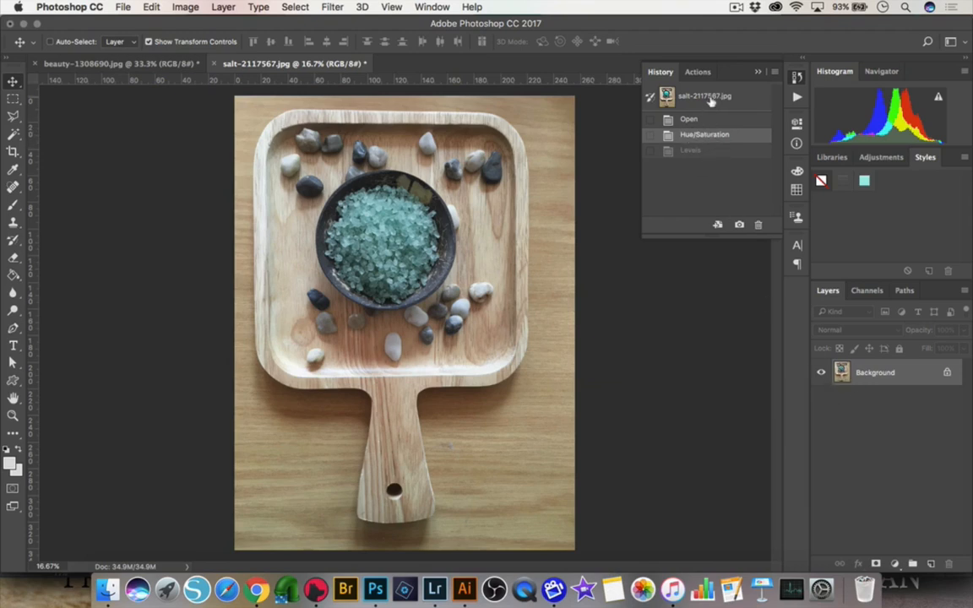
left_click(712, 95)
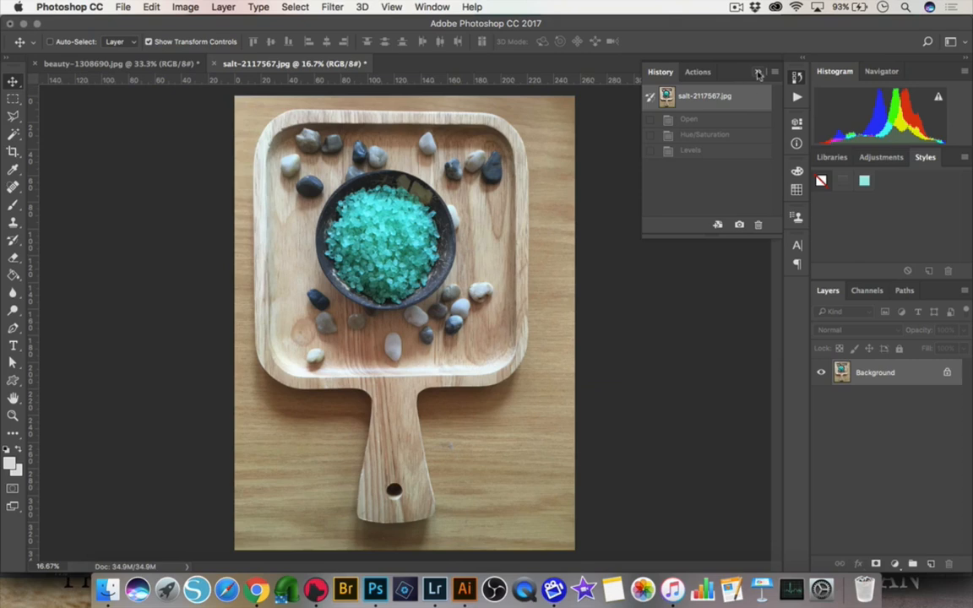
left_click(759, 71)
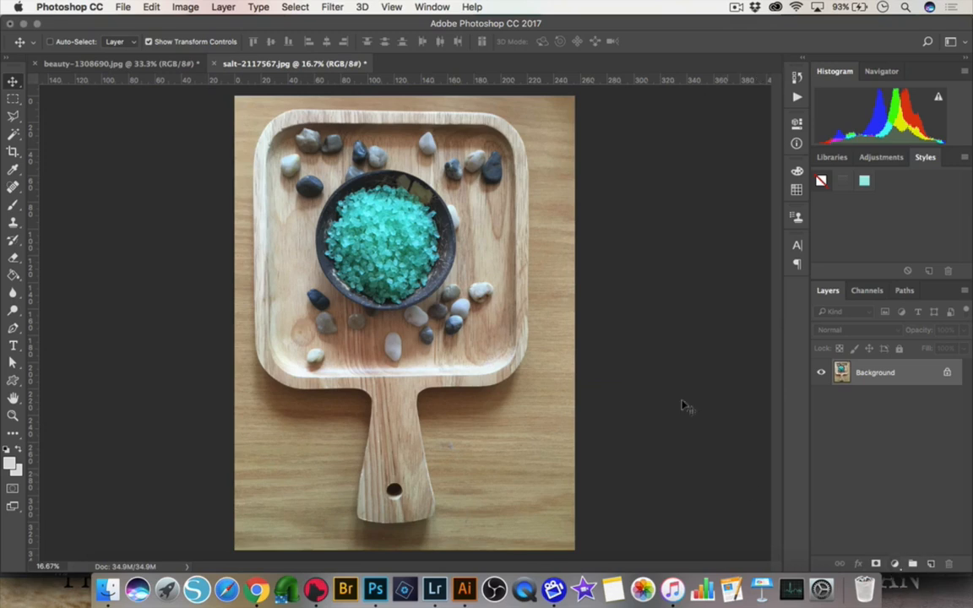
- Look through the Image > Adjustments commands without applying one
left_click(186, 7)
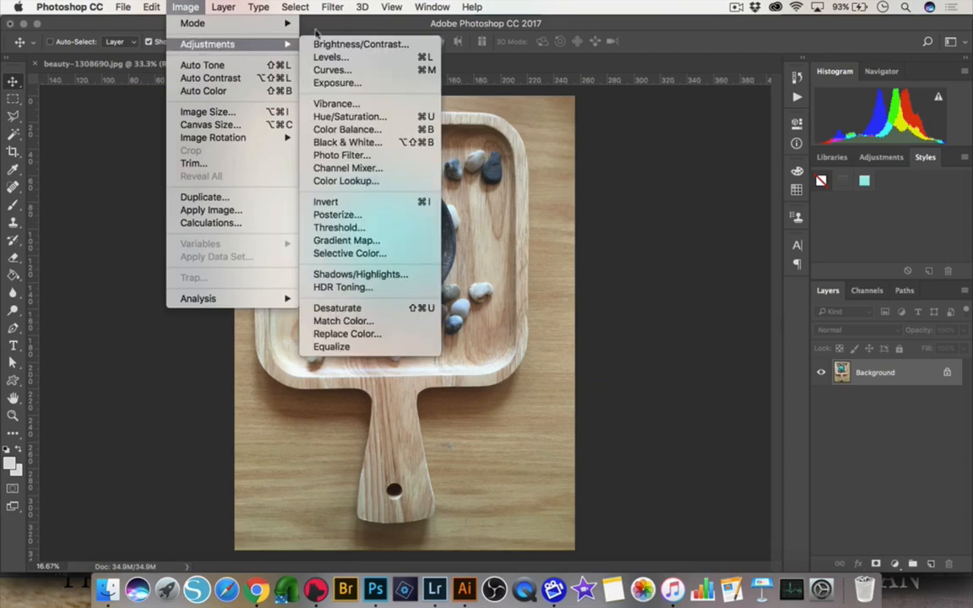
mouse_move(347, 334)
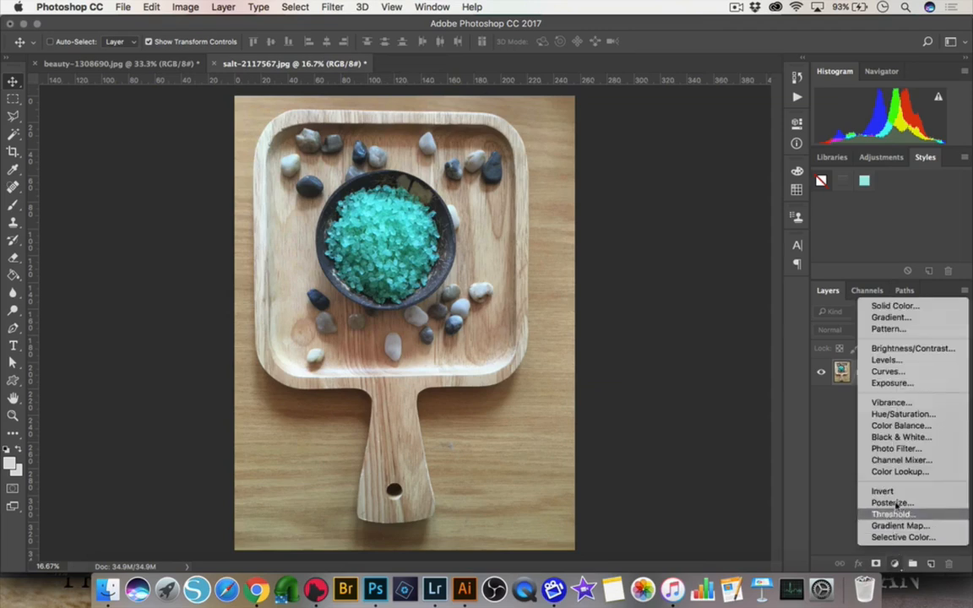
mouse_move(899, 527)
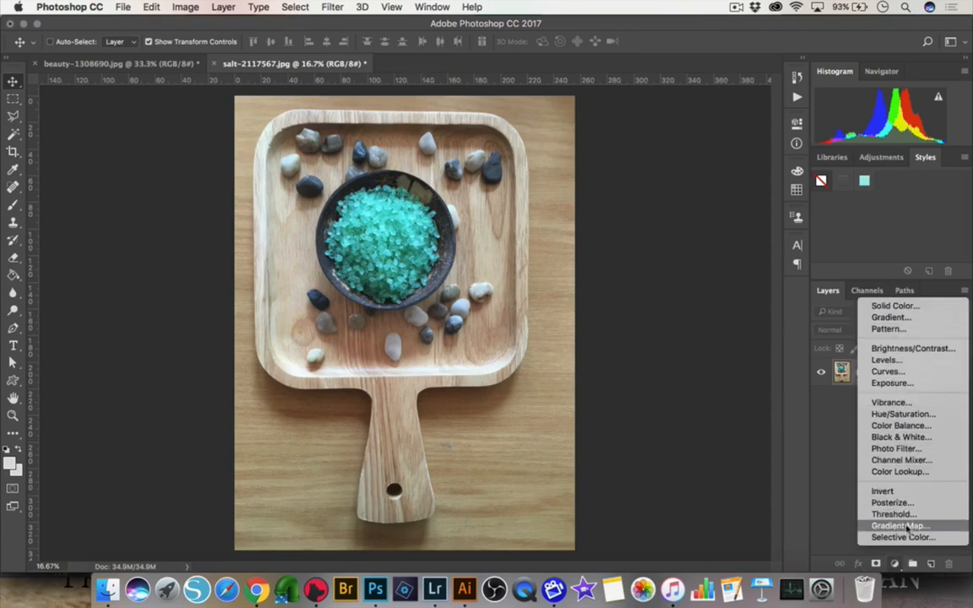
mouse_move(902, 413)
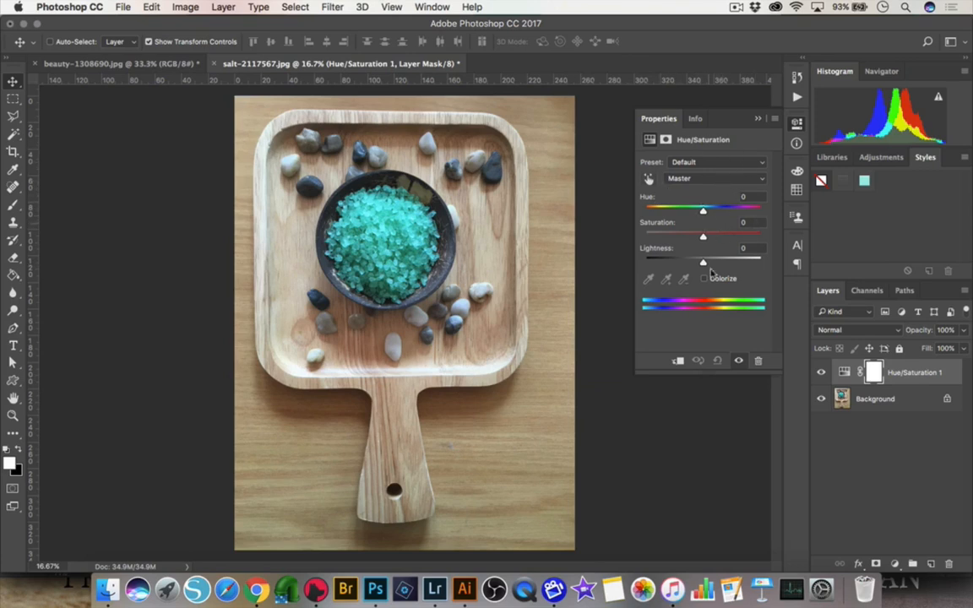
mouse_move(724, 179)
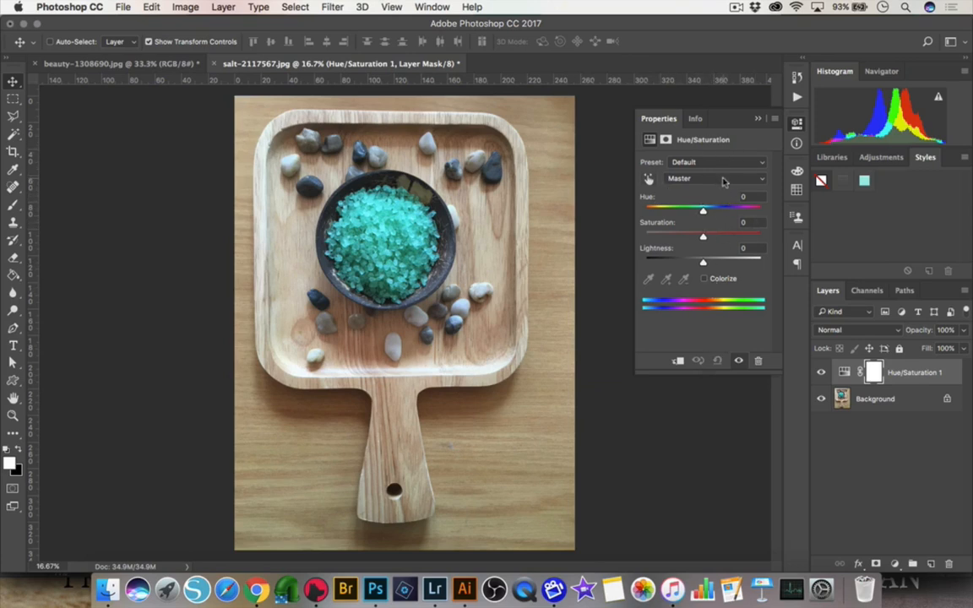
- Set the layer's Cyans range to hue -14, saturation -50, lightness +33 and close Properties
left_click(712, 179)
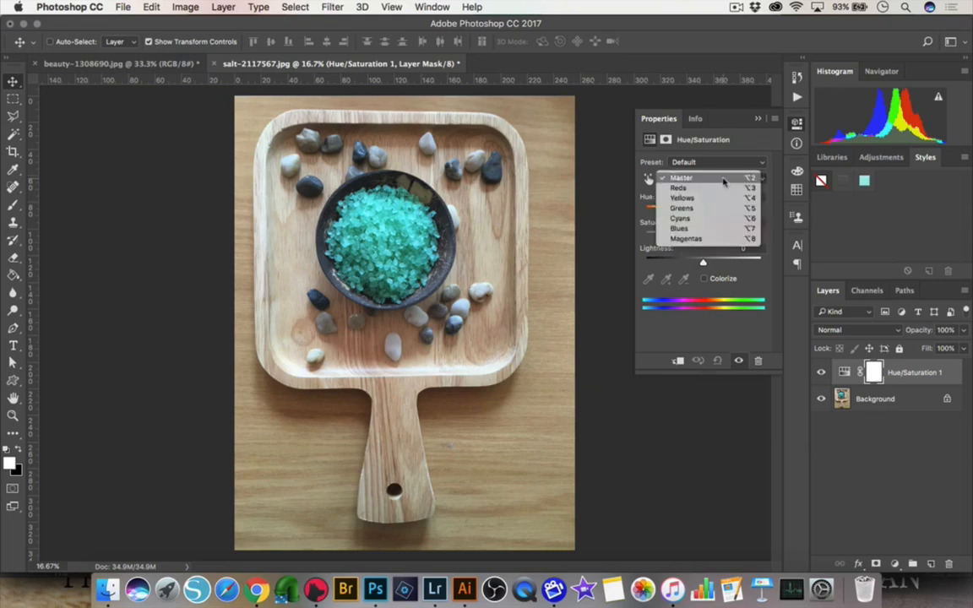
left_click(678, 218)
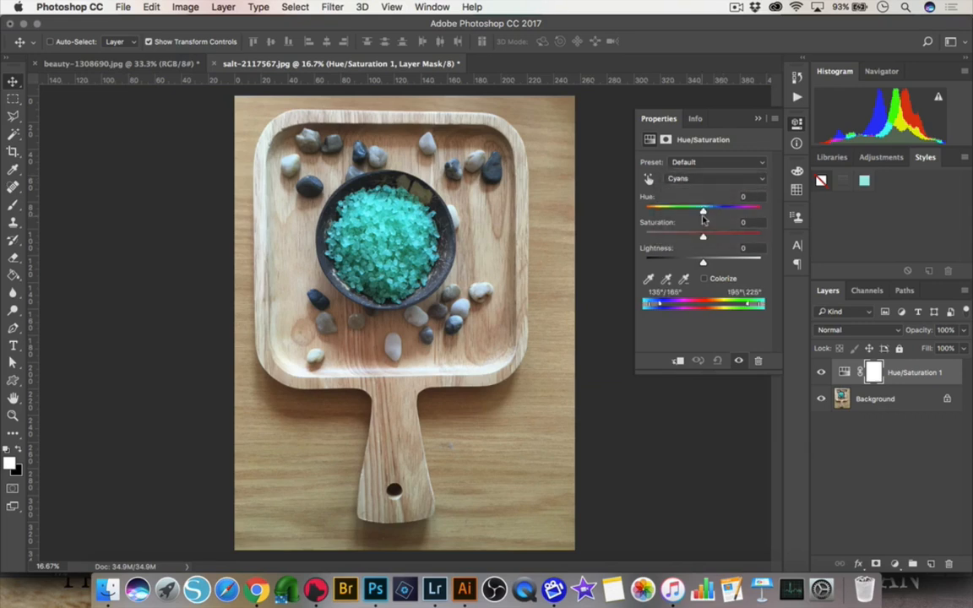
left_click_drag(702, 210, 710, 209)
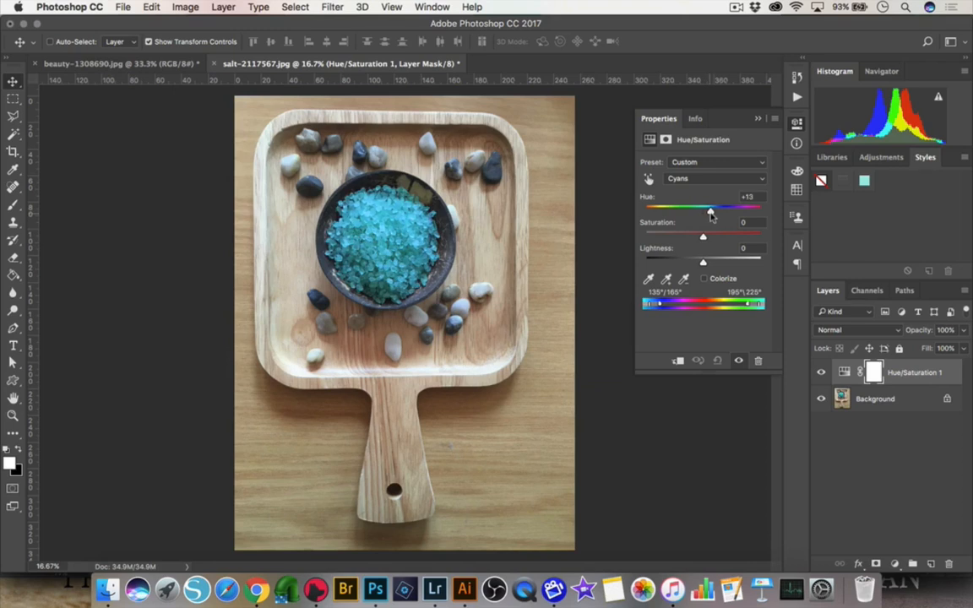
left_click_drag(709, 208, 694, 208)
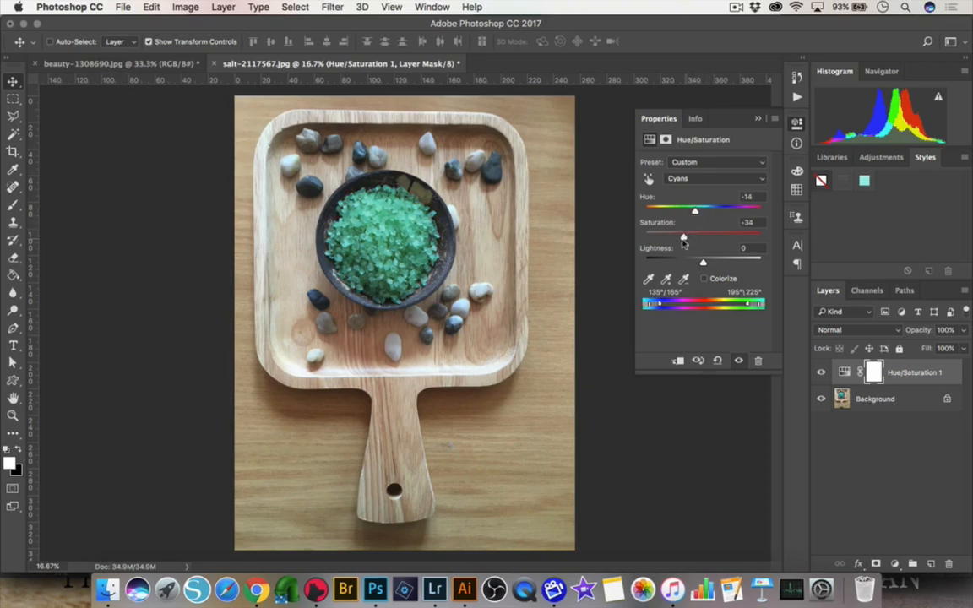
left_click_drag(683, 236, 676, 236)
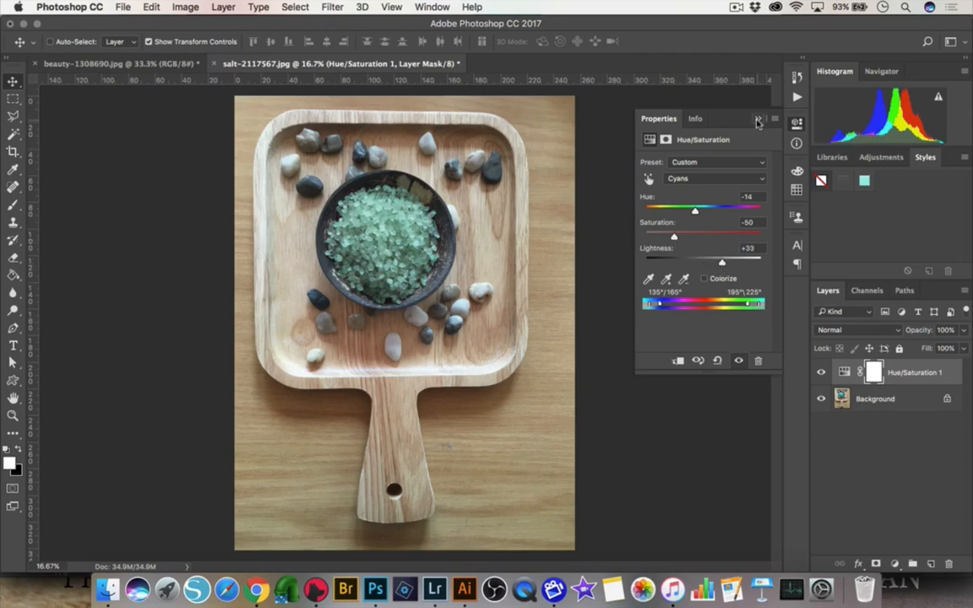
left_click(756, 118)
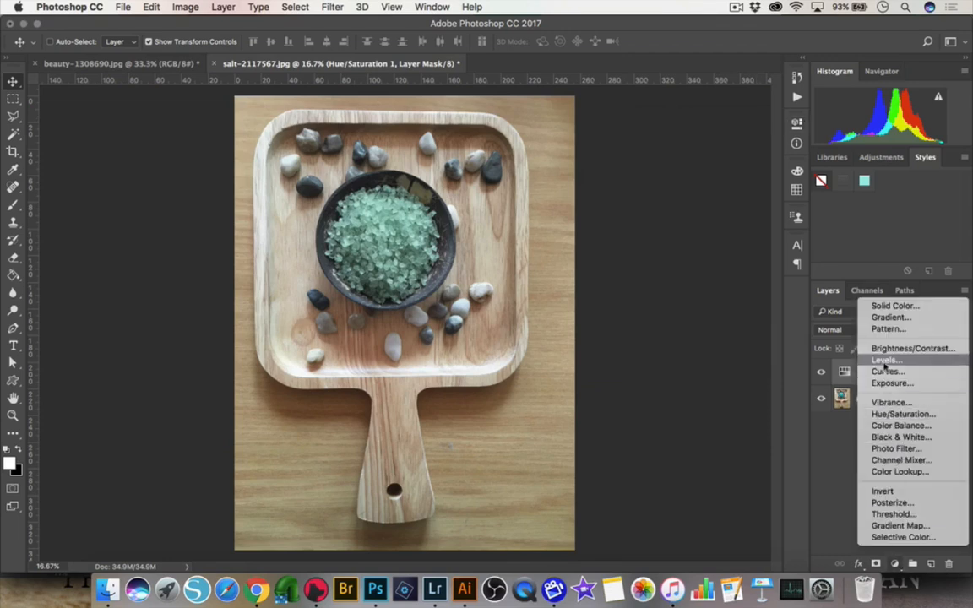
- Add a Levels adjustment layer and nudge its midtone slider
left_click(884, 358)
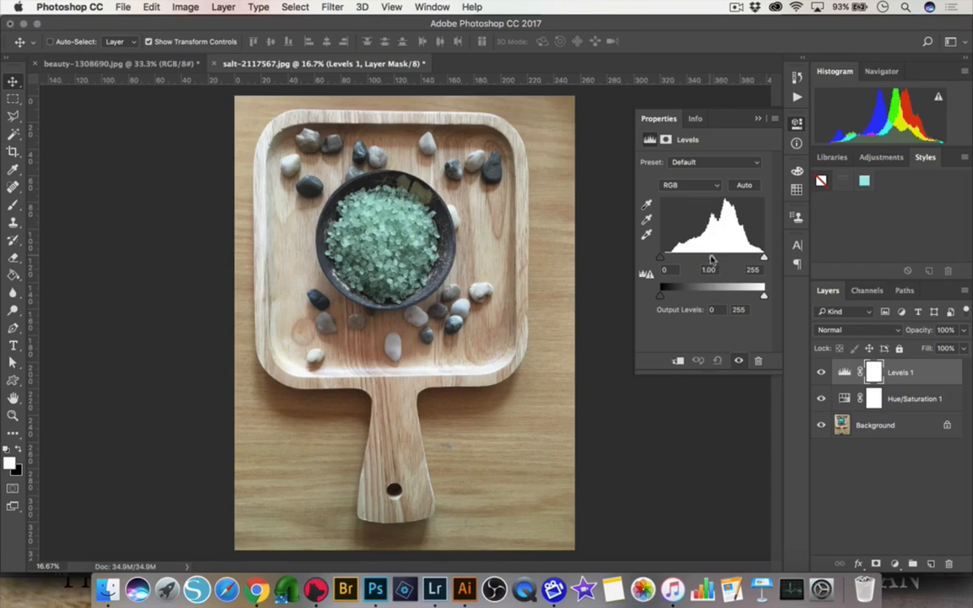
left_click_drag(709, 256, 706, 256)
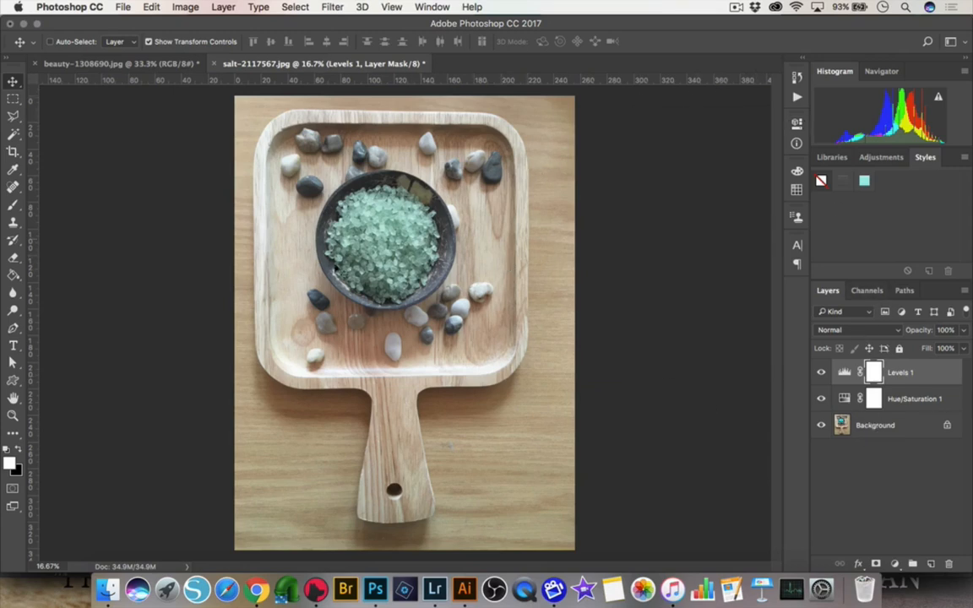
mouse_move(381, 257)
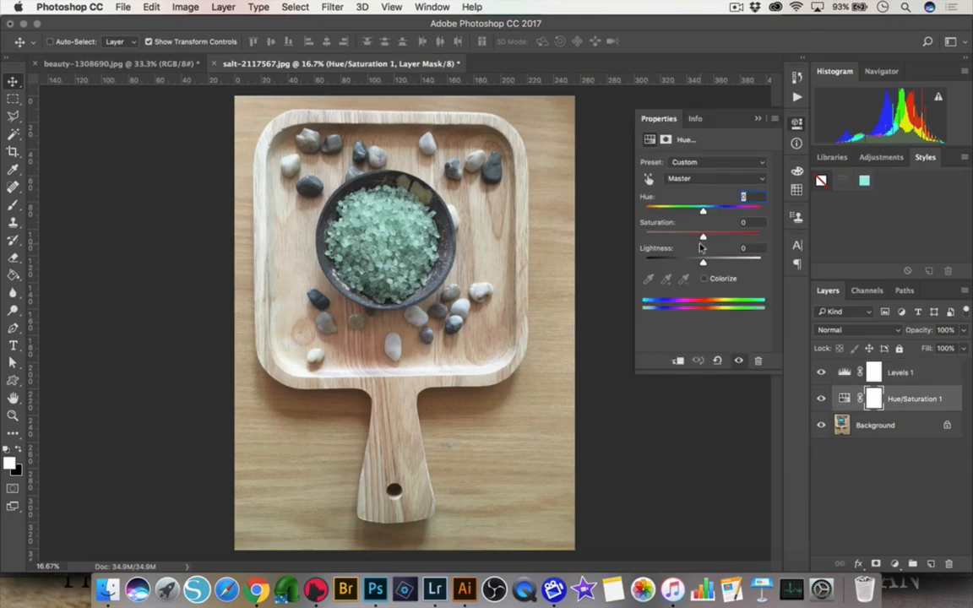
- Choose the Cyans range again and fine-tune the salts' hue
left_click(713, 179)
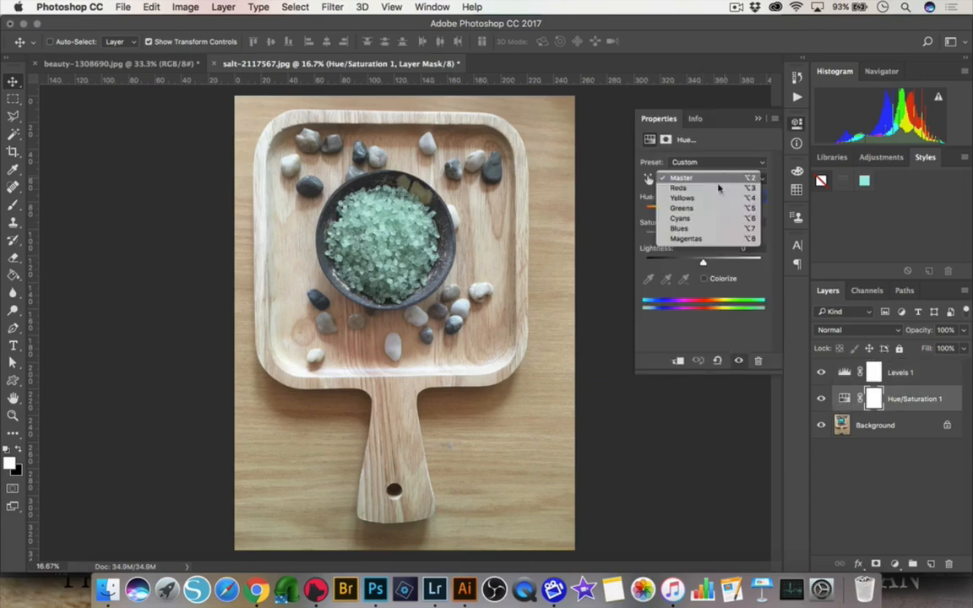
left_click(679, 217)
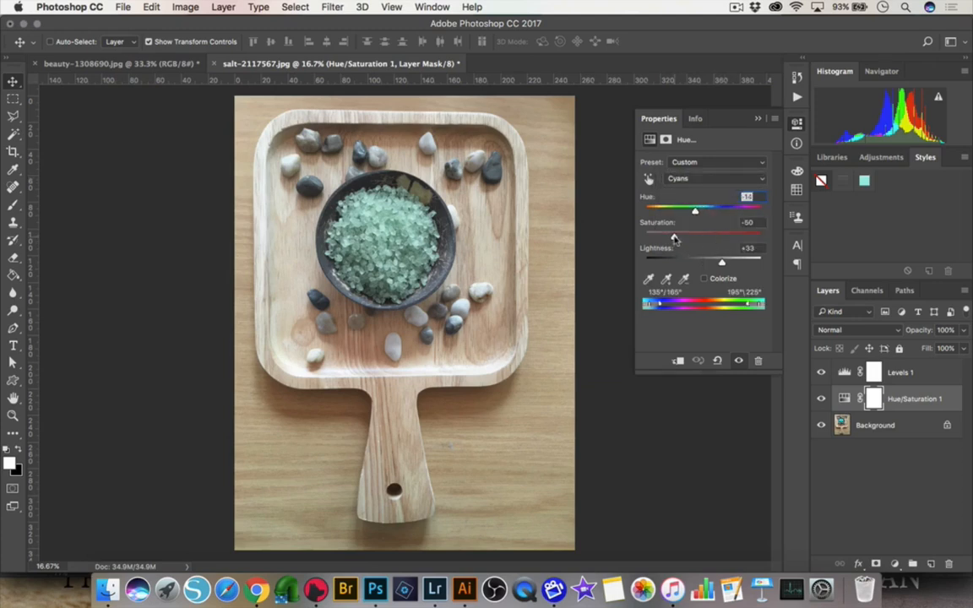
left_click_drag(694, 234, 687, 235)
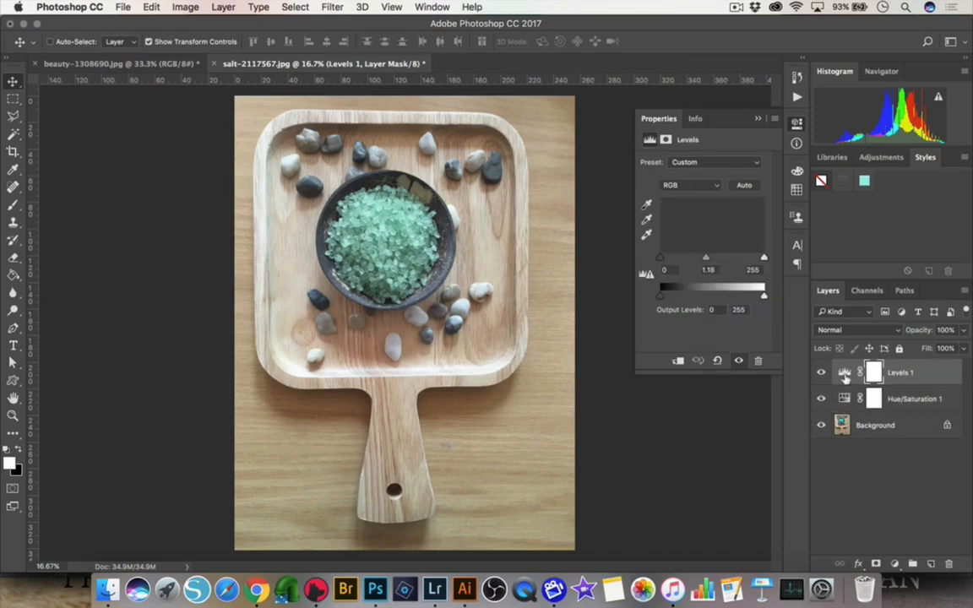
- Raise the Levels 1 midtone gamma to about 1.27 via Properties, then close it
left_click(844, 371)
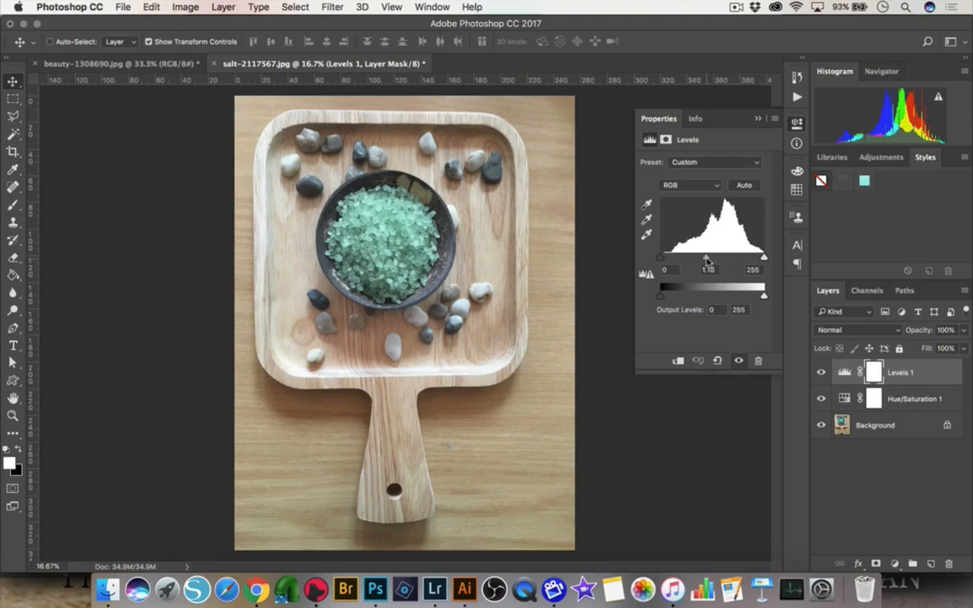
left_click_drag(708, 256, 713, 257)
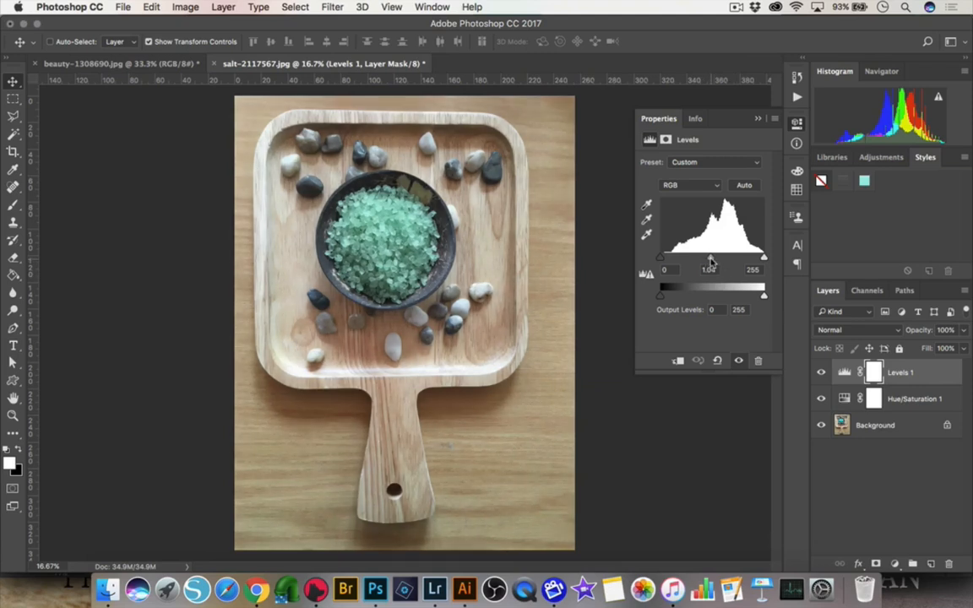
left_click_drag(710, 257, 702, 257)
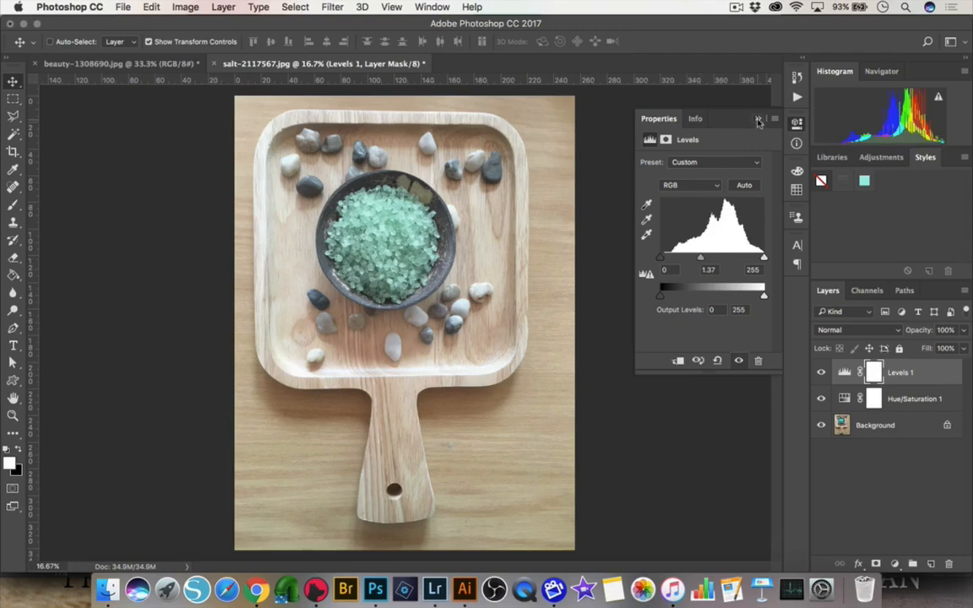
left_click(758, 118)
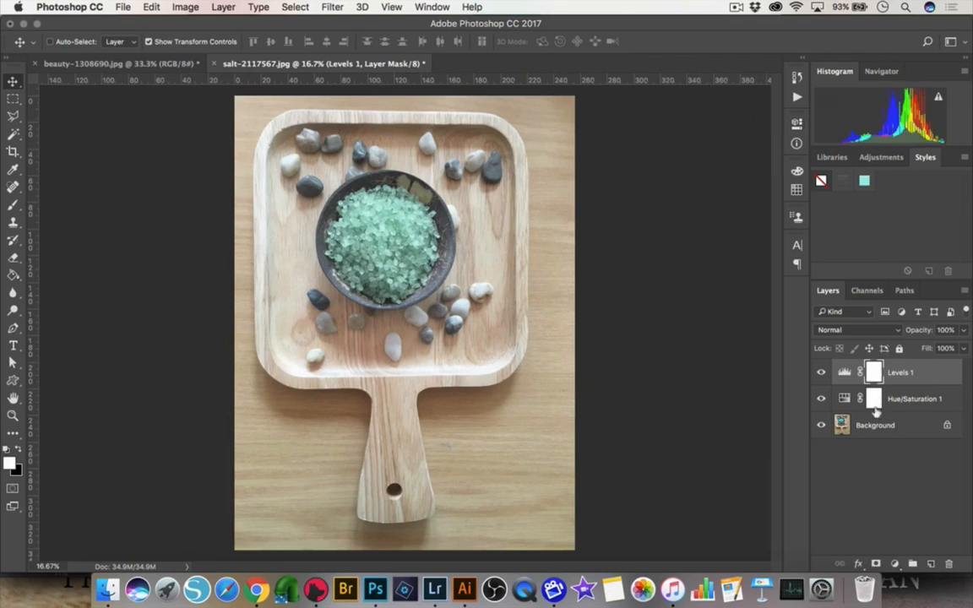
mouse_move(503, 398)
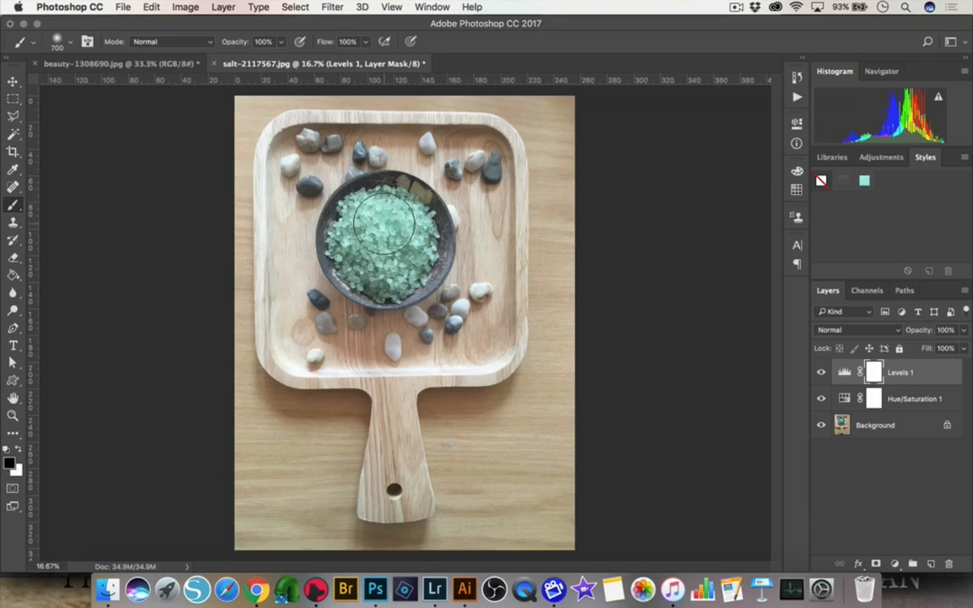
- Paint black over the salts bowl on the Levels mask to hide its brightening there
left_click_drag(388, 223, 380, 262)
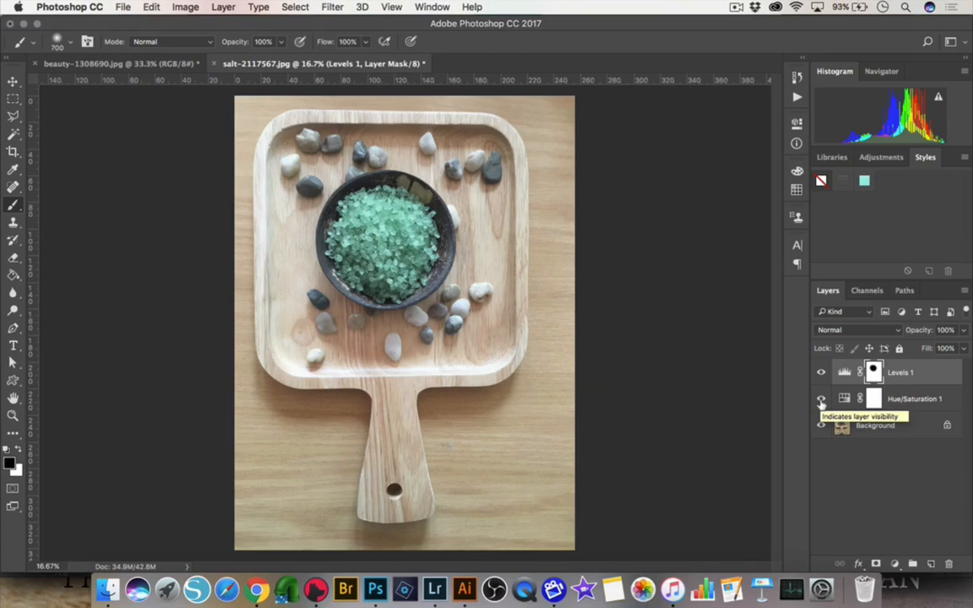
left_click(821, 398)
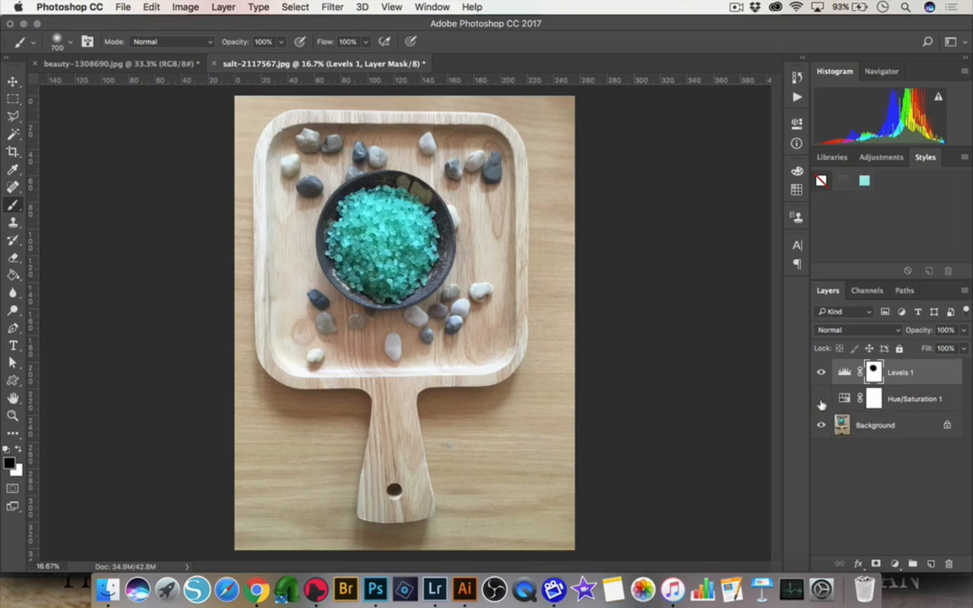
left_click(821, 373)
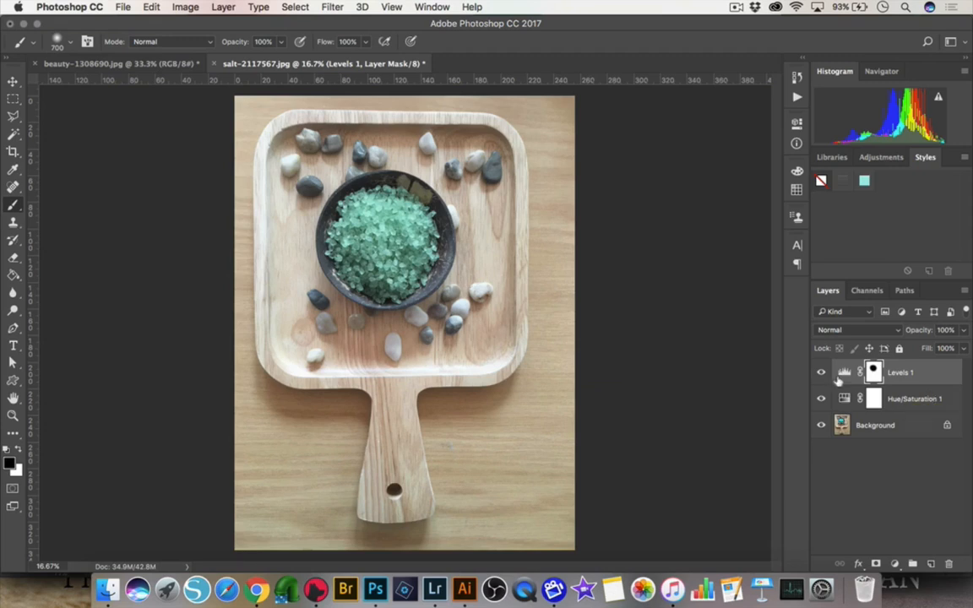
mouse_move(842, 371)
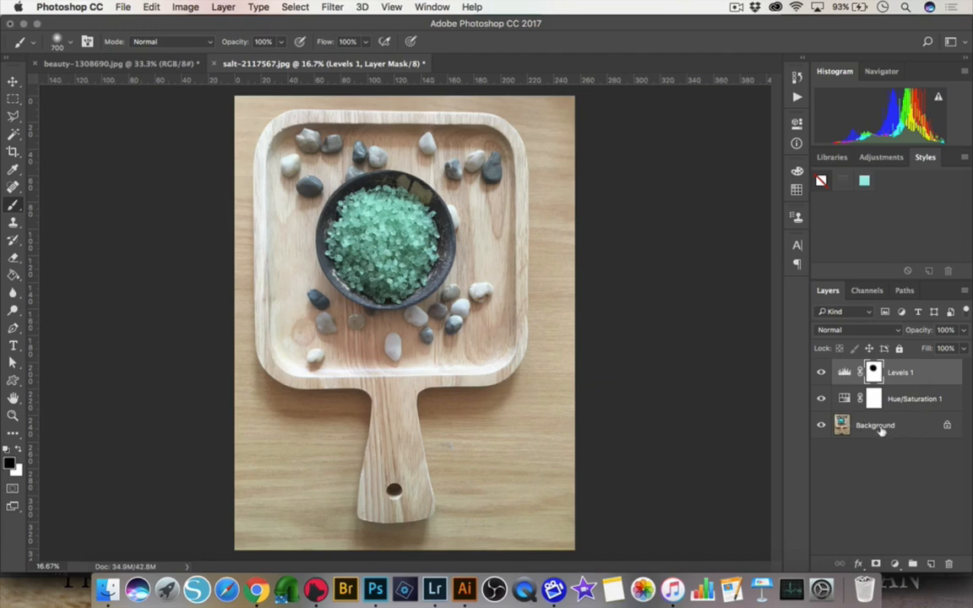
mouse_move(884, 466)
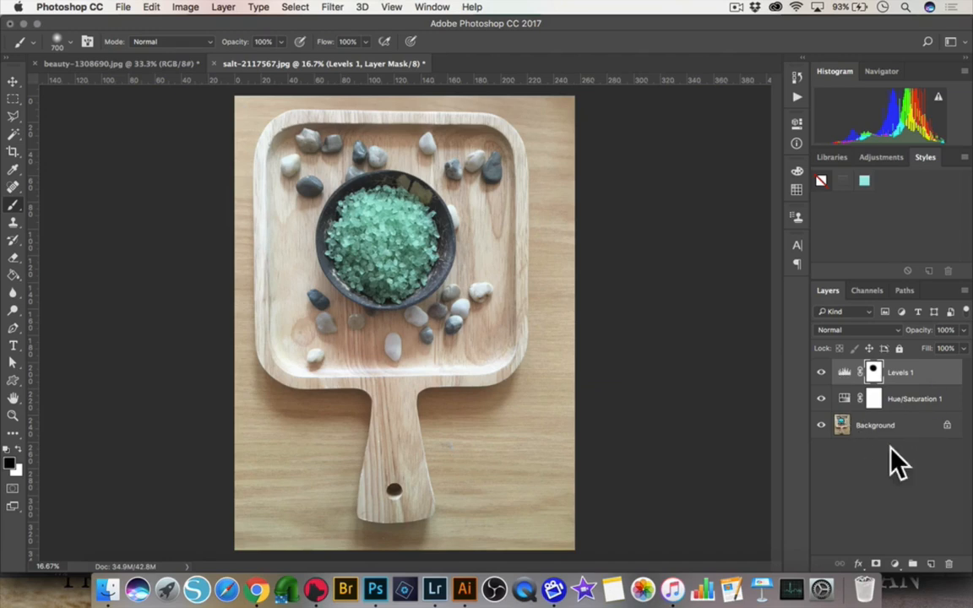
mouse_move(911, 372)
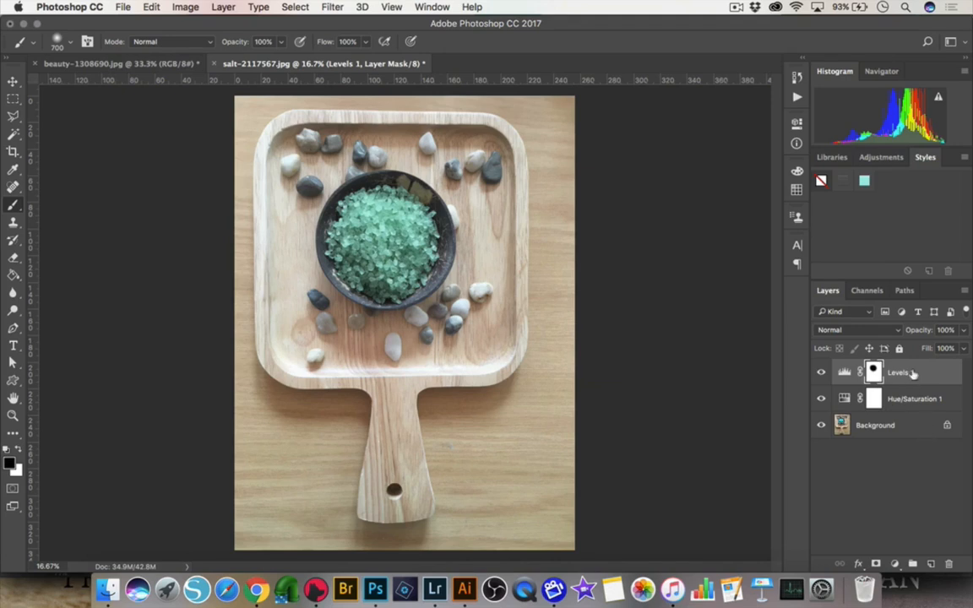